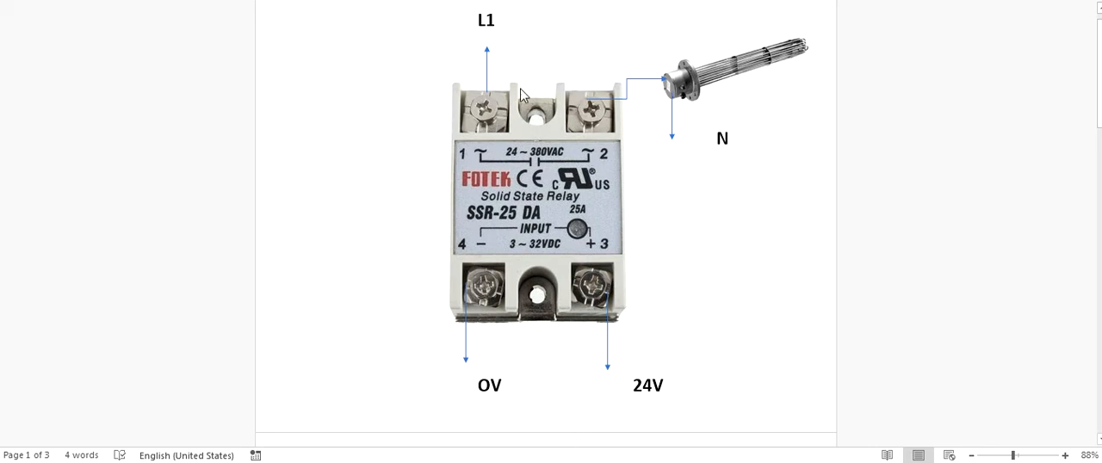
mouse_move(505, 108)
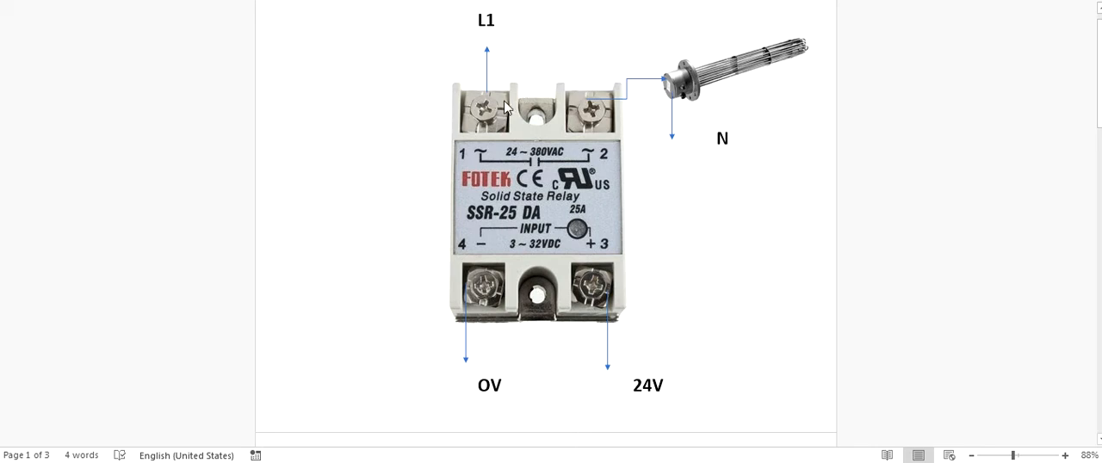
mouse_move(484, 394)
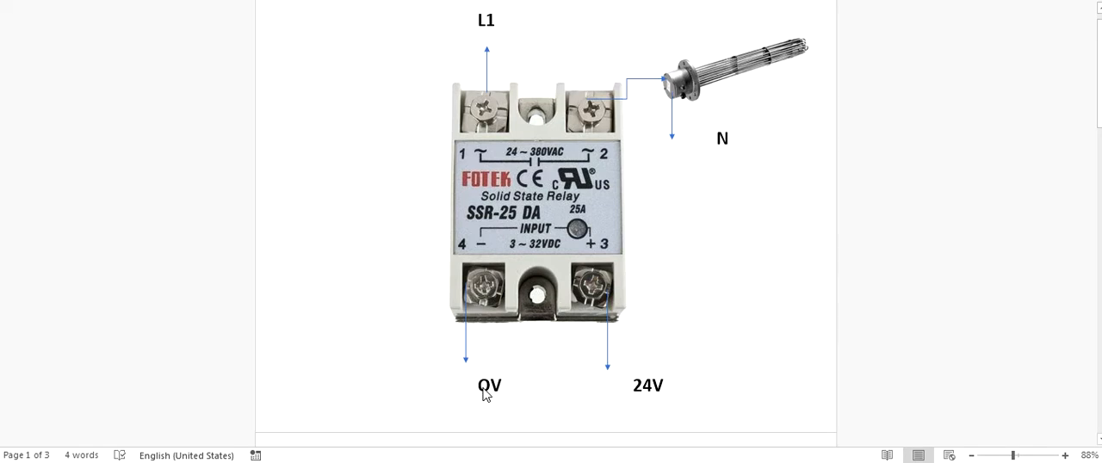
mouse_move(496, 399)
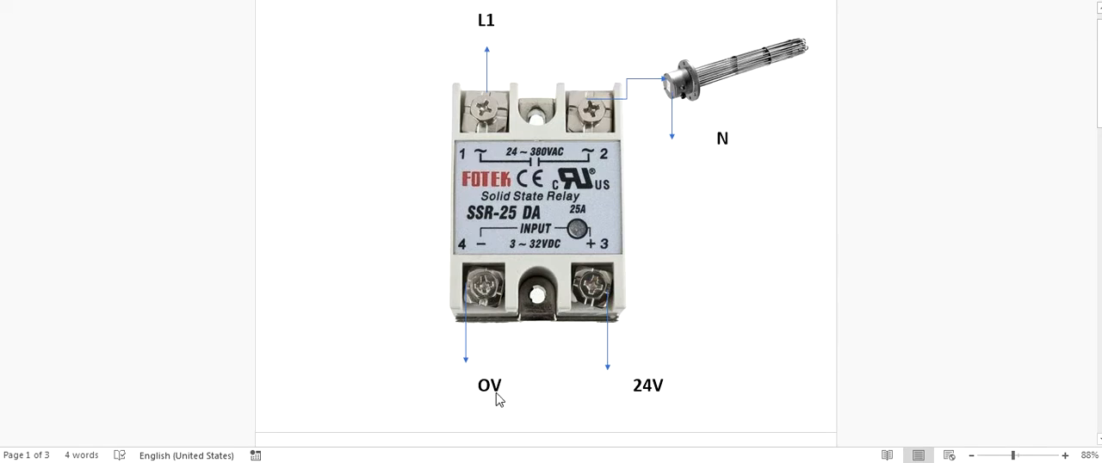
mouse_move(645, 396)
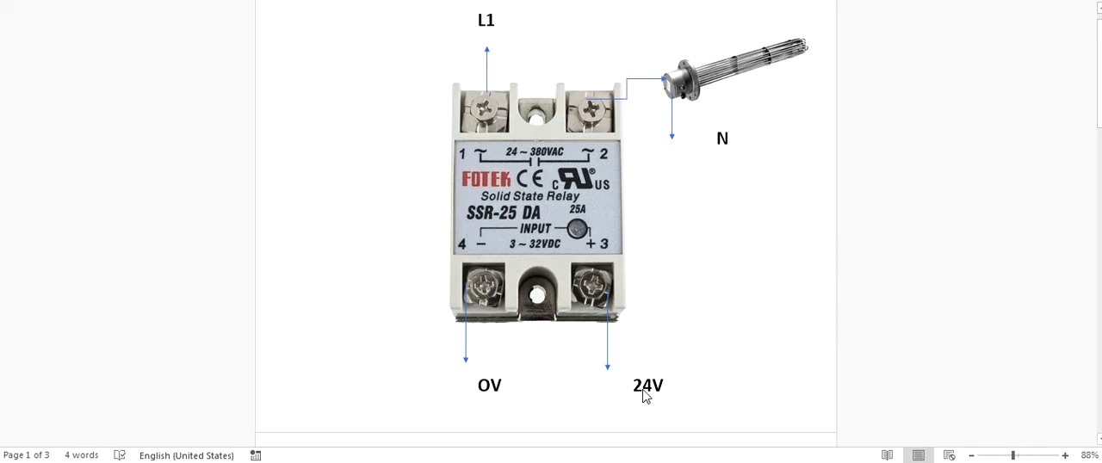
mouse_move(583, 288)
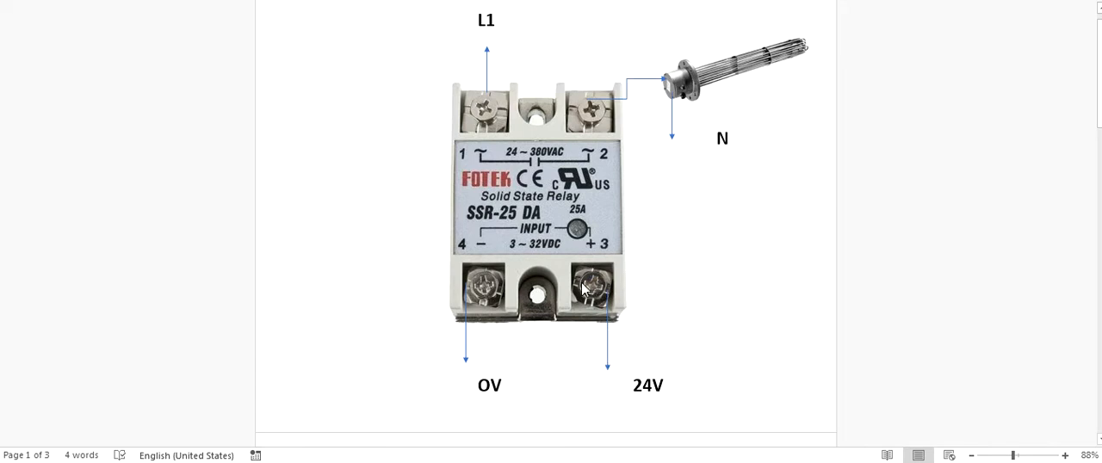
mouse_move(553, 265)
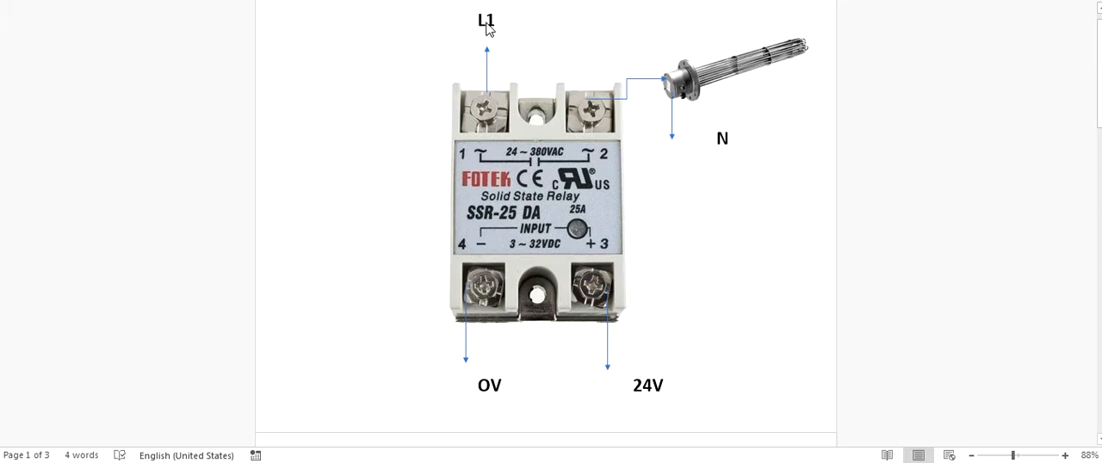
mouse_move(493, 52)
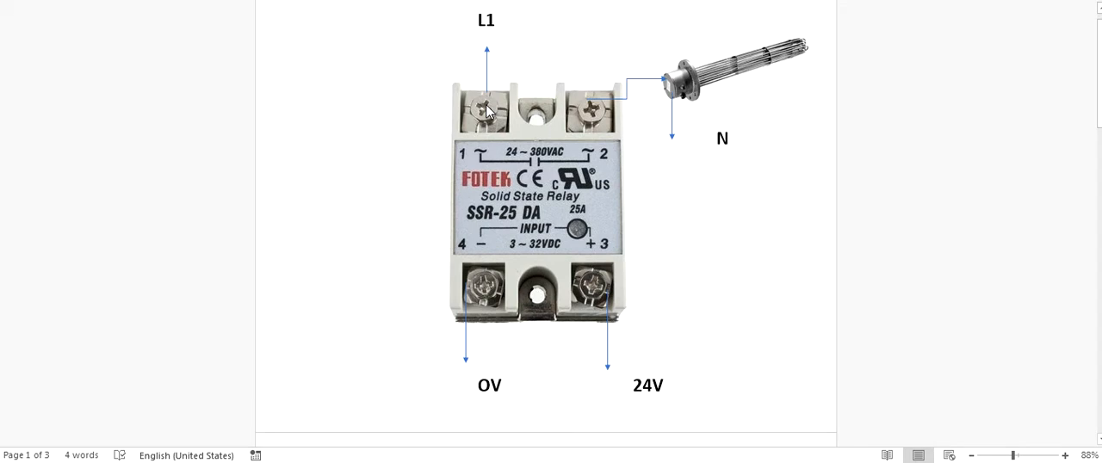
mouse_move(596, 107)
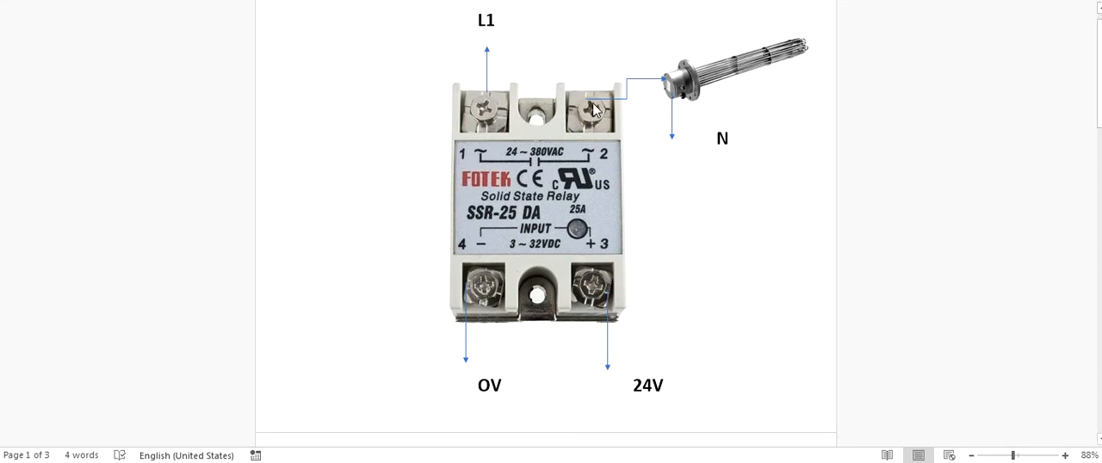
mouse_move(588, 110)
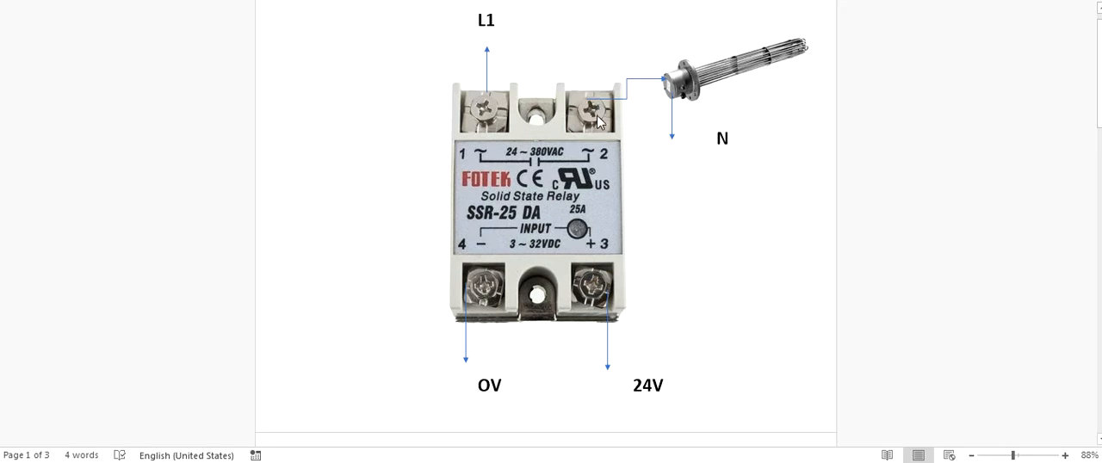
mouse_move(678, 89)
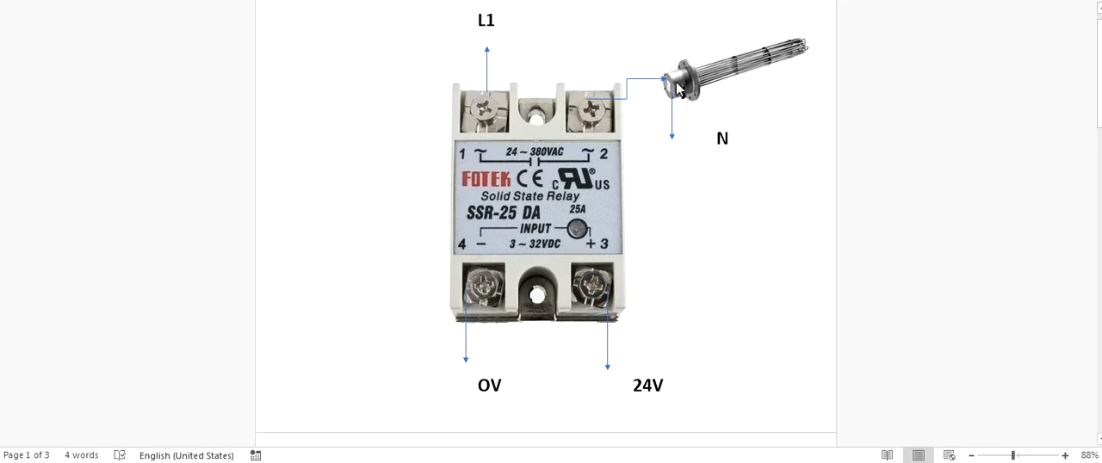
mouse_move(781, 95)
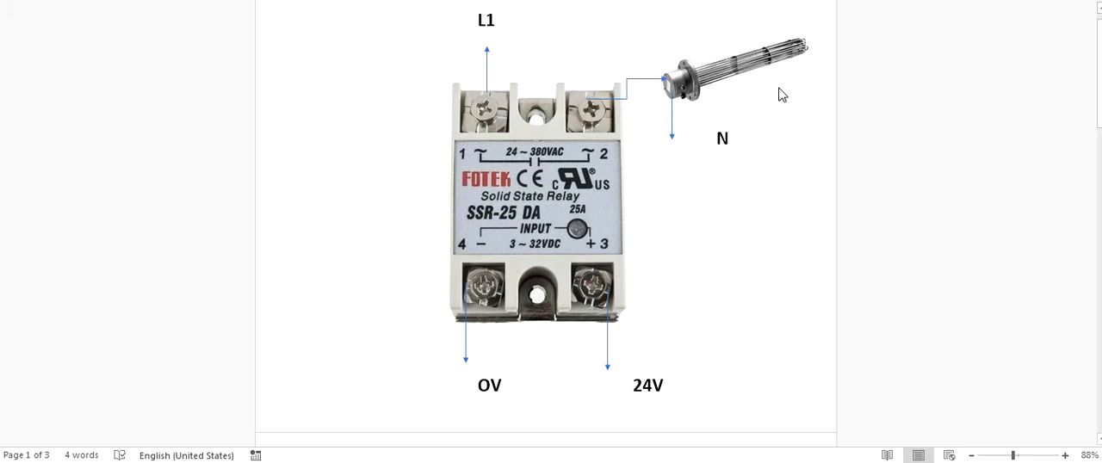
mouse_move(716, 141)
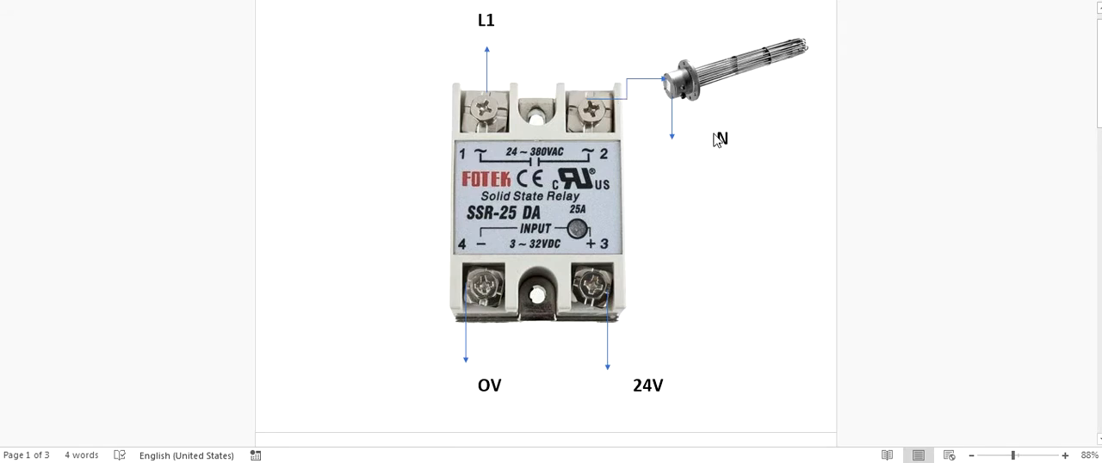
mouse_move(723, 151)
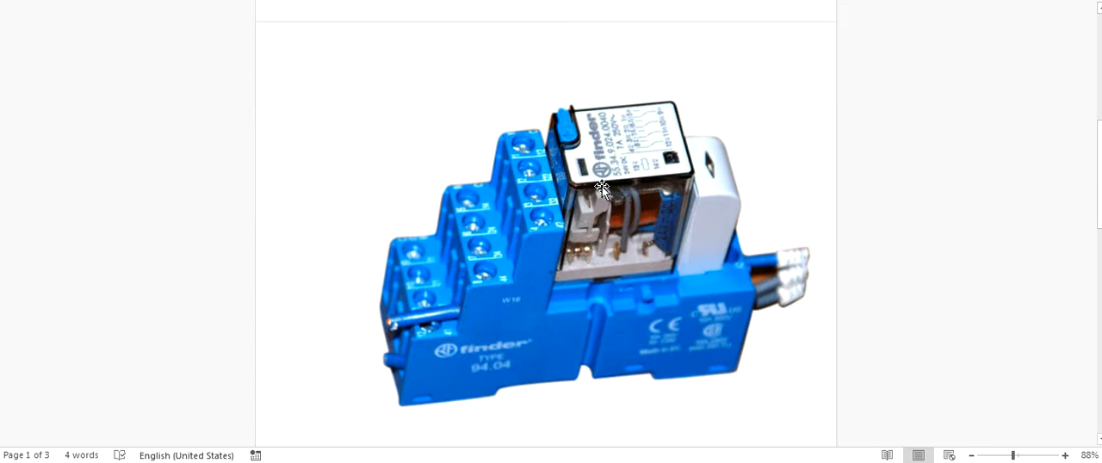
mouse_move(808, 295)
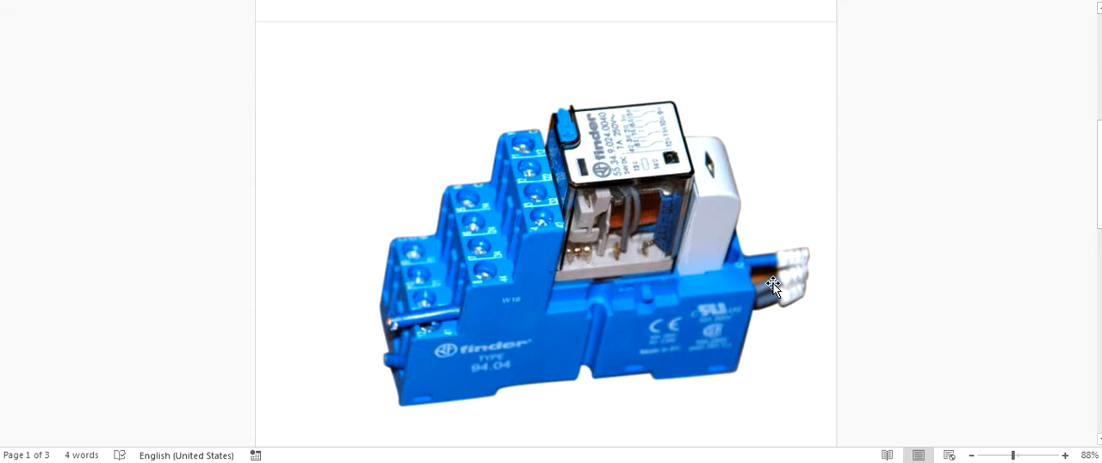
mouse_move(764, 264)
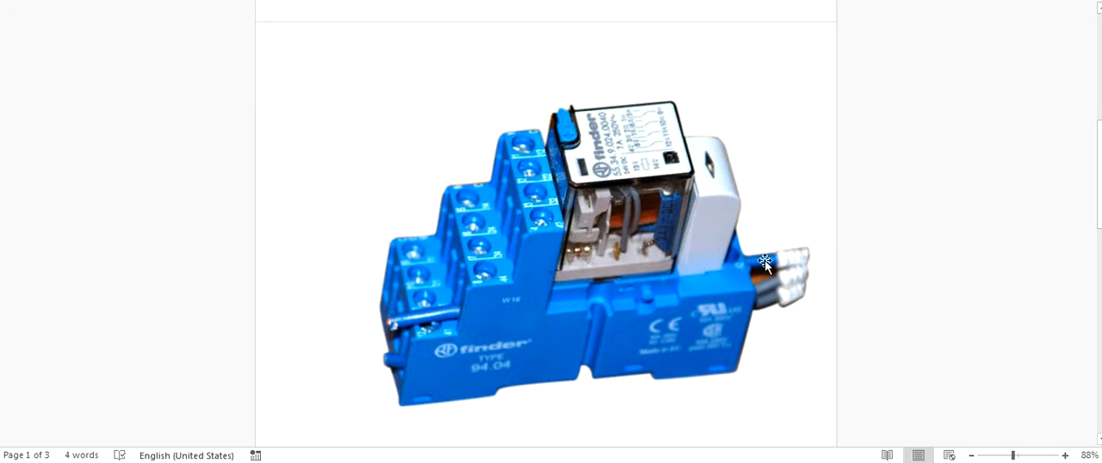
mouse_move(418, 284)
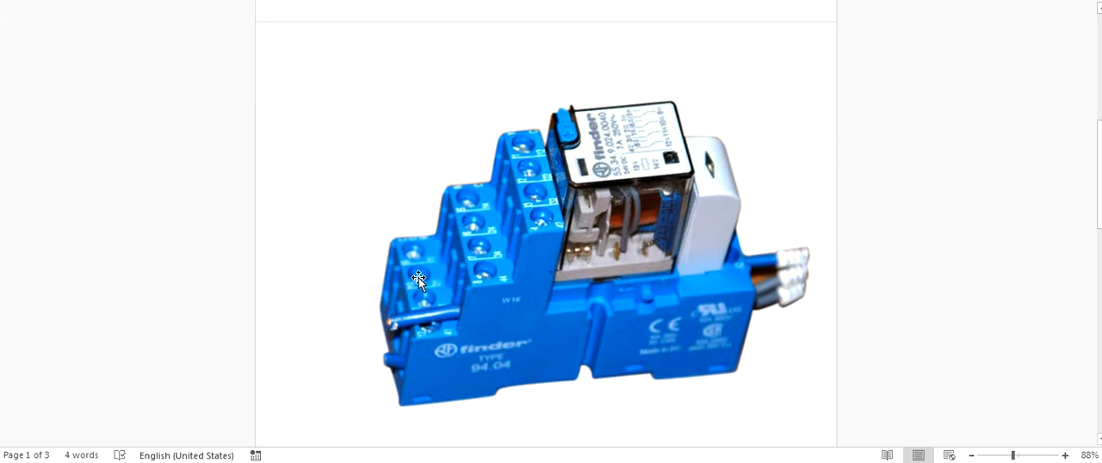
mouse_move(428, 325)
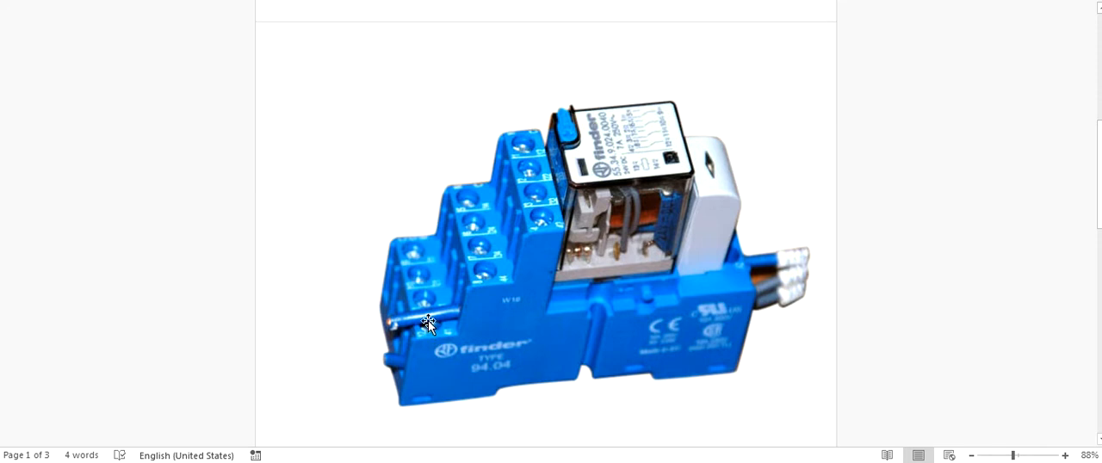
mouse_move(430, 334)
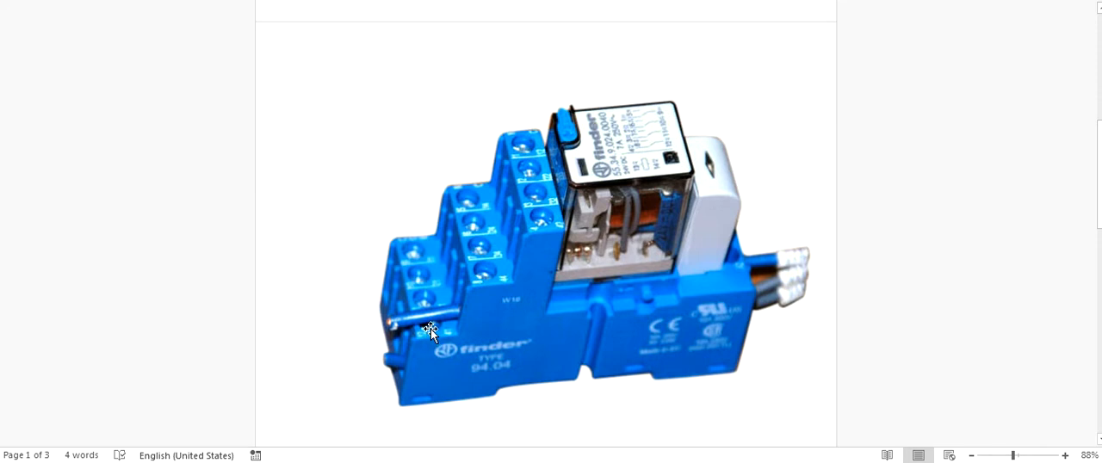
mouse_move(441, 333)
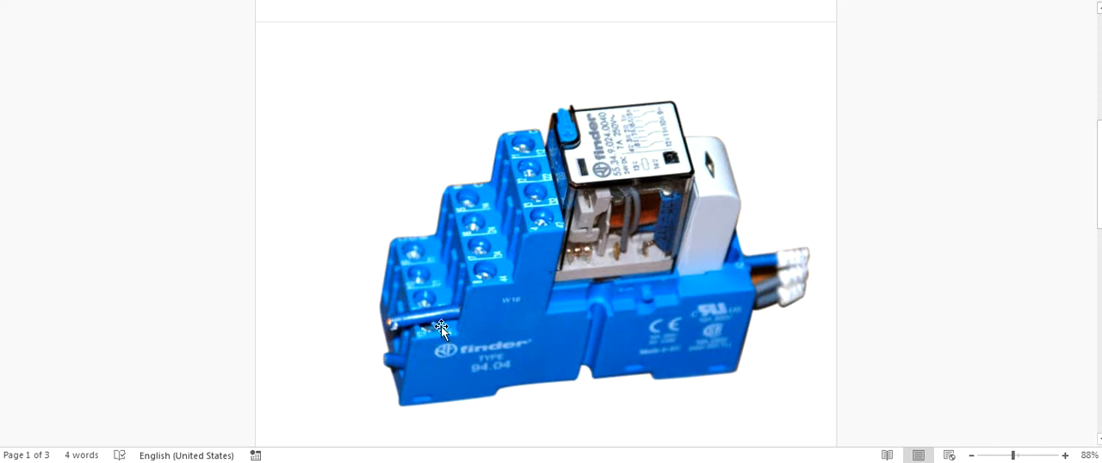
mouse_move(464, 214)
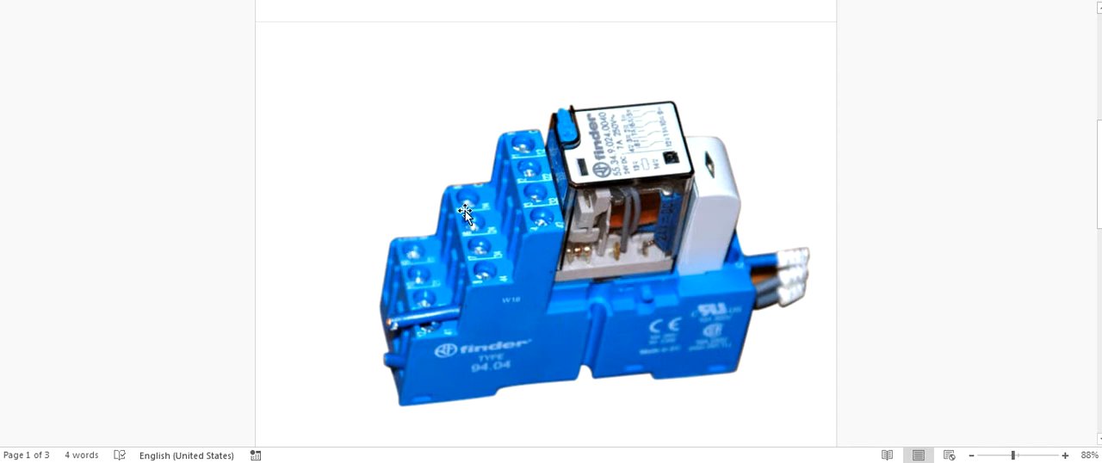
mouse_move(540, 207)
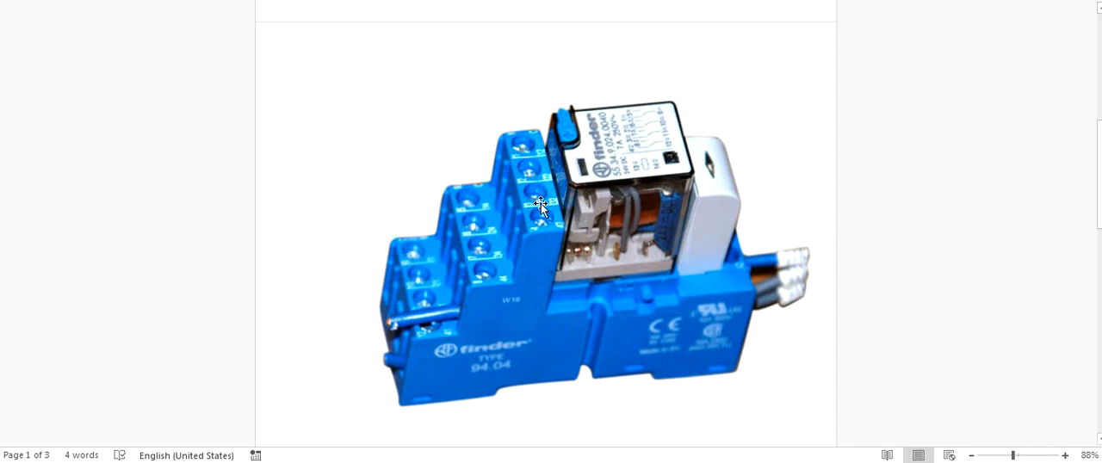
mouse_move(420, 292)
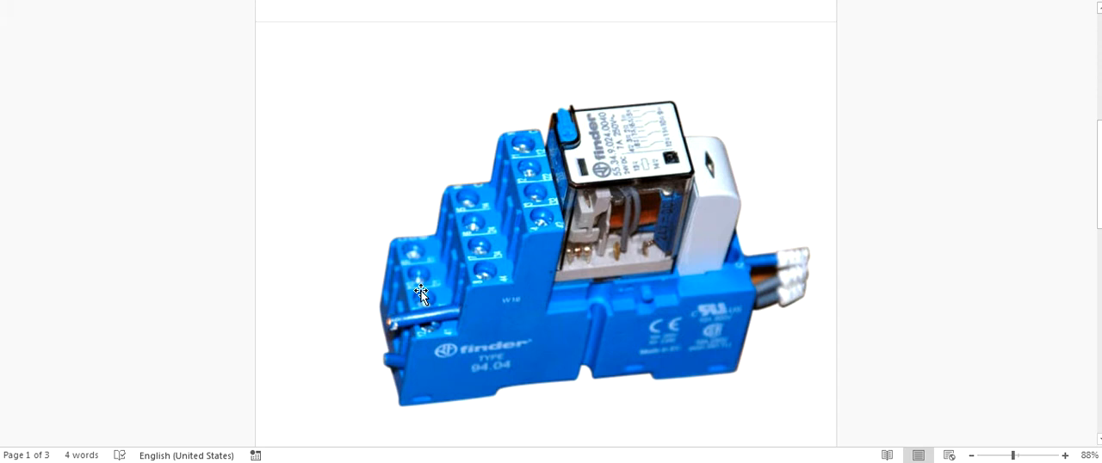
mouse_move(408, 252)
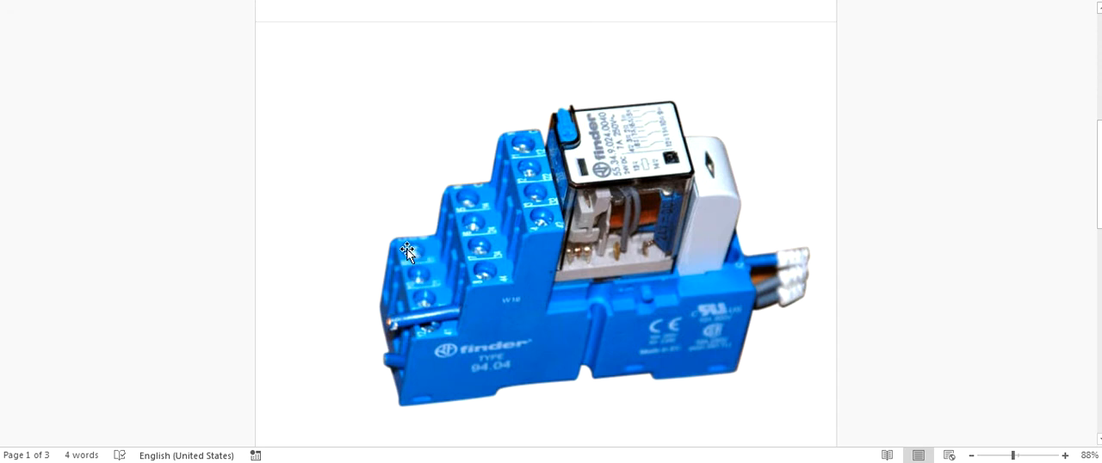
mouse_move(423, 327)
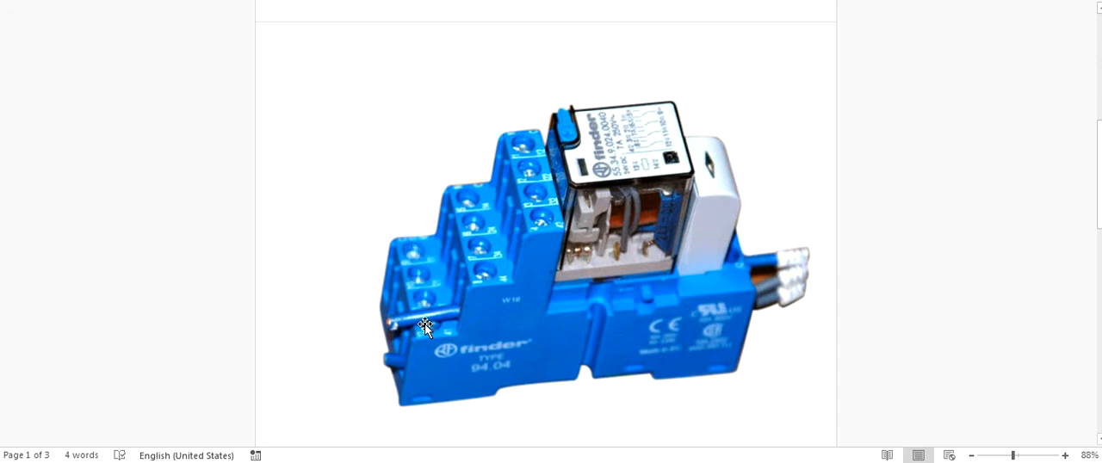
mouse_move(467, 196)
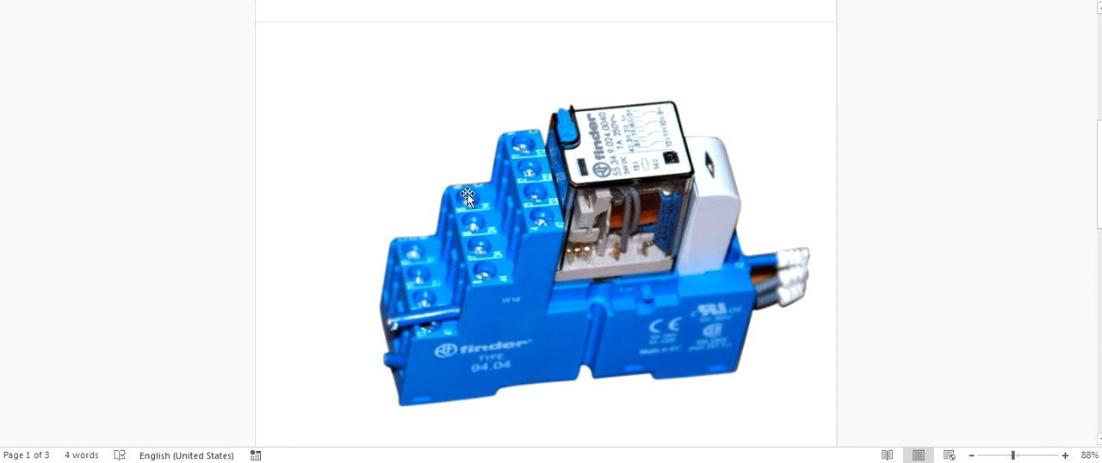
mouse_move(467, 215)
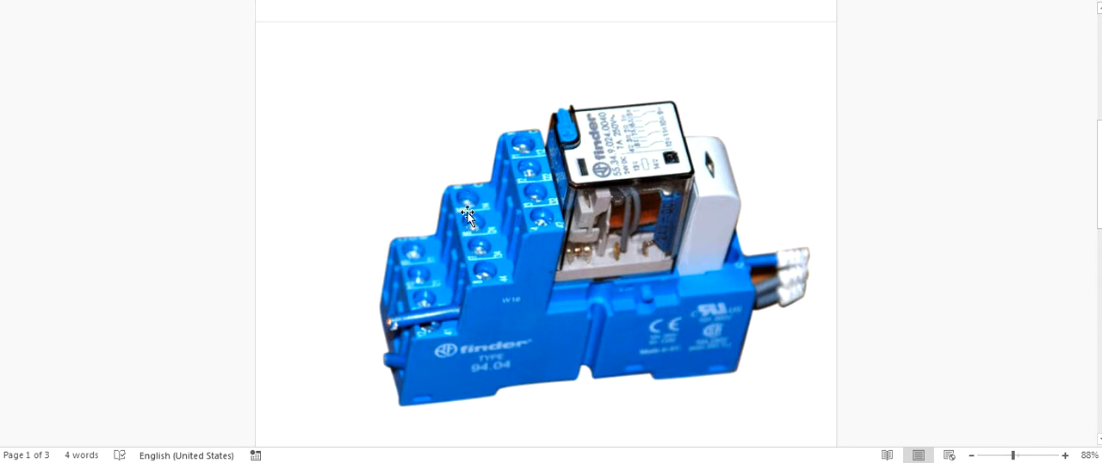
mouse_move(465, 200)
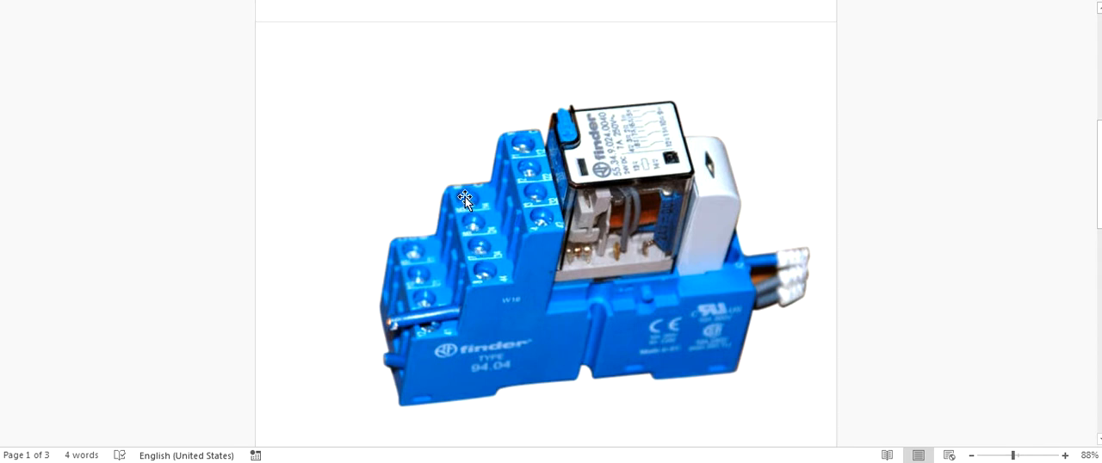
mouse_move(487, 277)
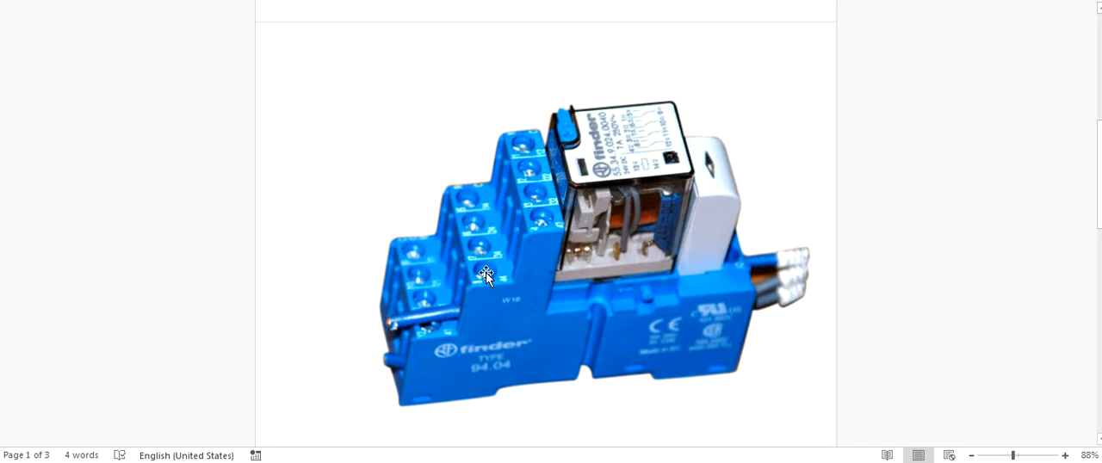
mouse_move(537, 218)
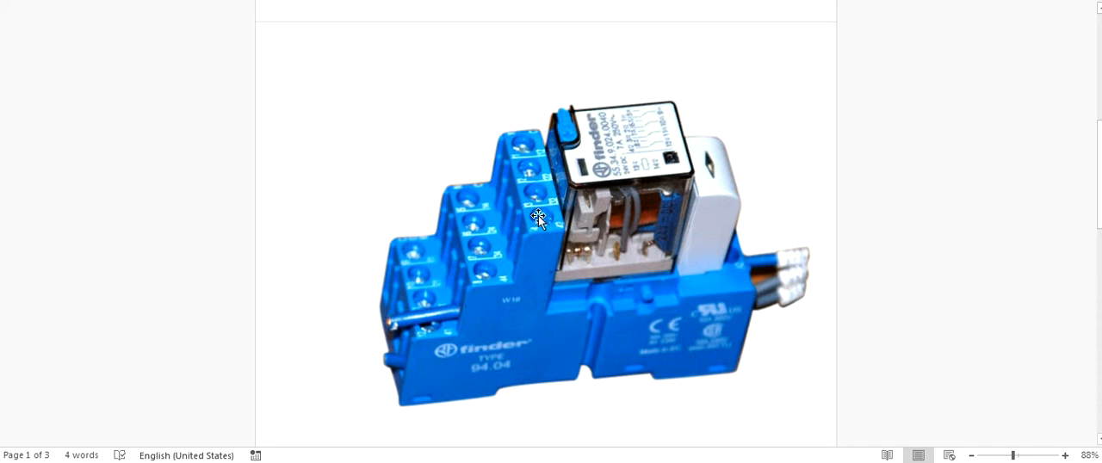
Scroll back to the solid state relay wiring diagram showing heater, N, 0V and 24V labels
scroll("down", 3)
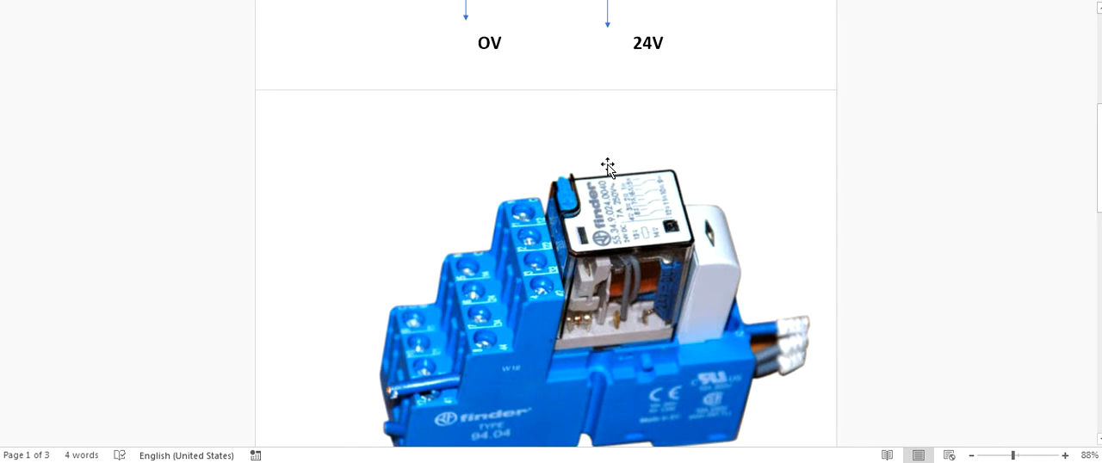
scroll("down", 3)
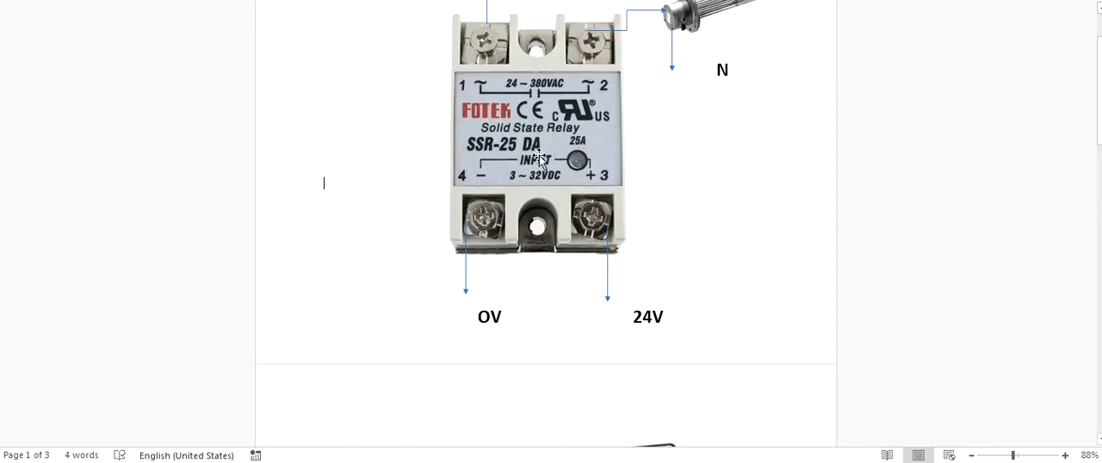
scroll("down", 3)
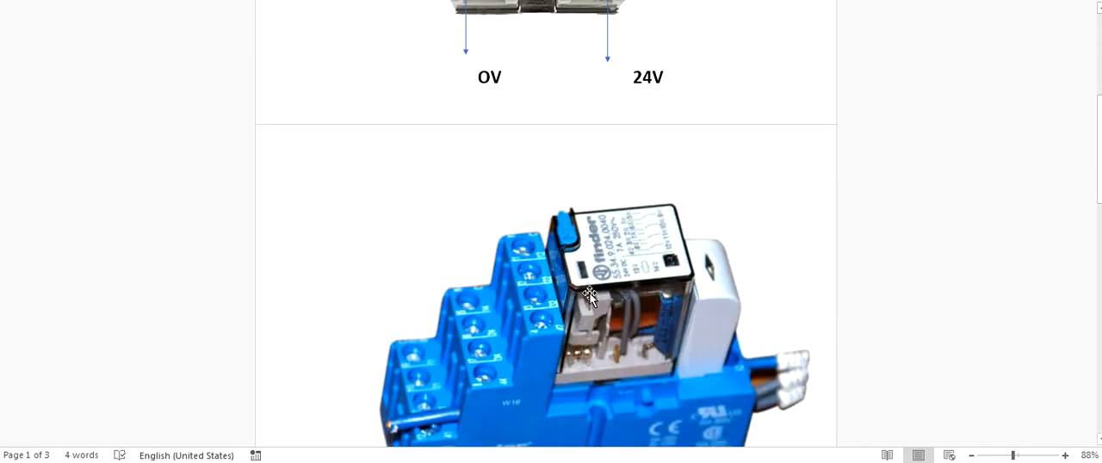
scroll("down", 3)
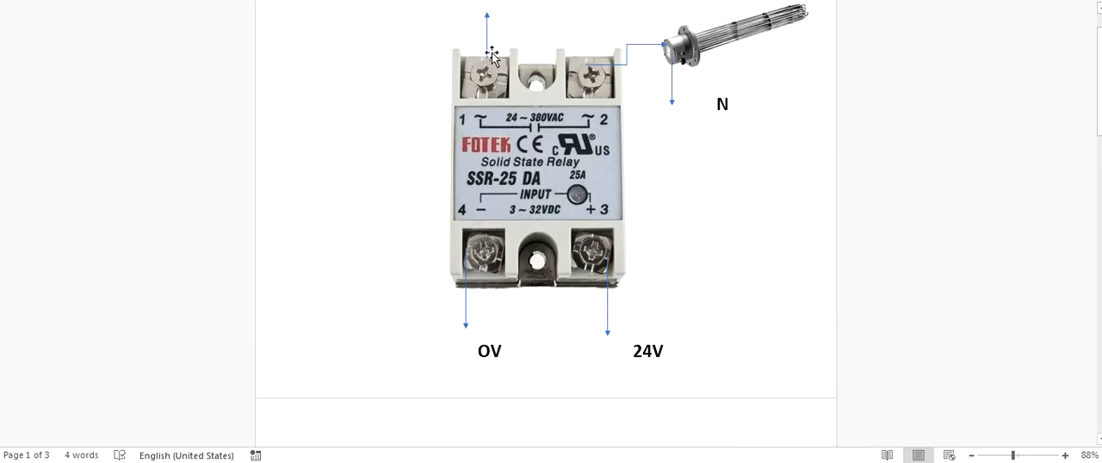
mouse_move(593, 93)
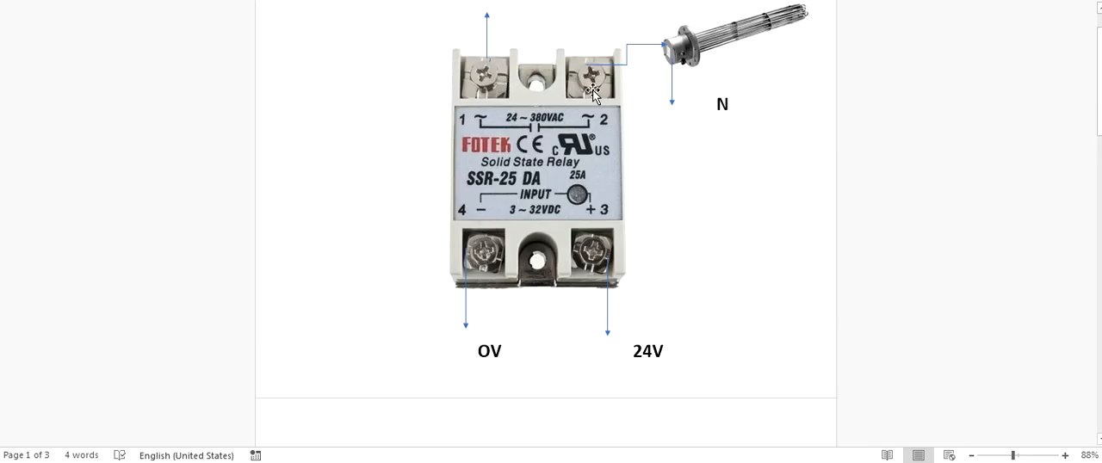
mouse_move(634, 155)
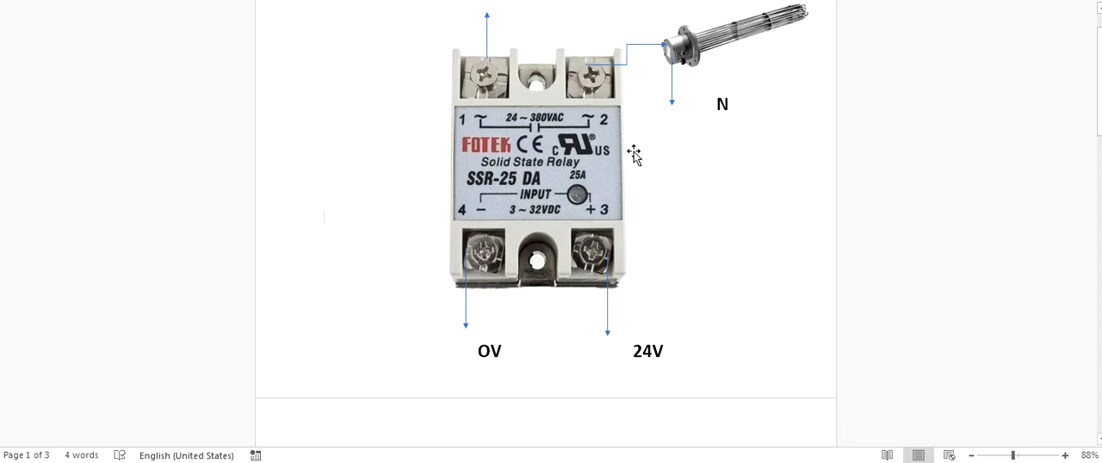
mouse_move(687, 70)
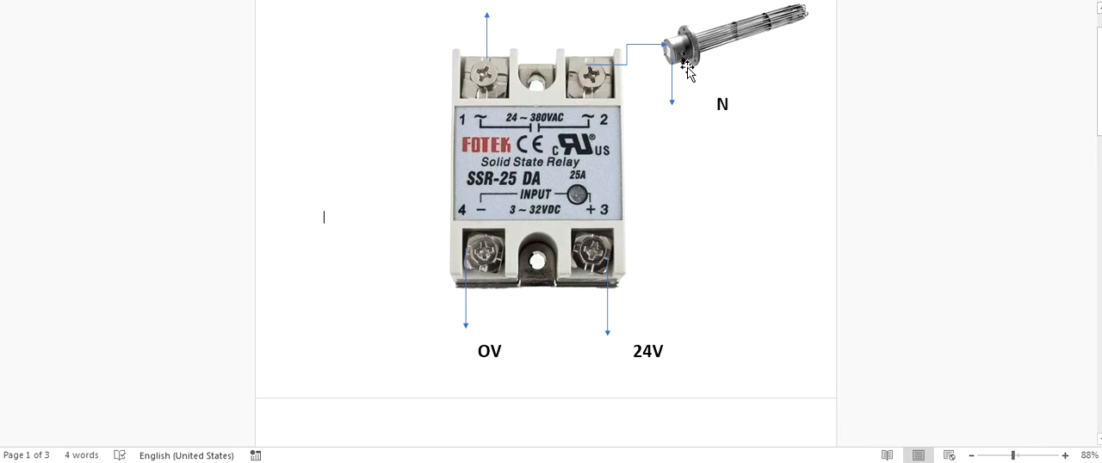
mouse_move(525, 145)
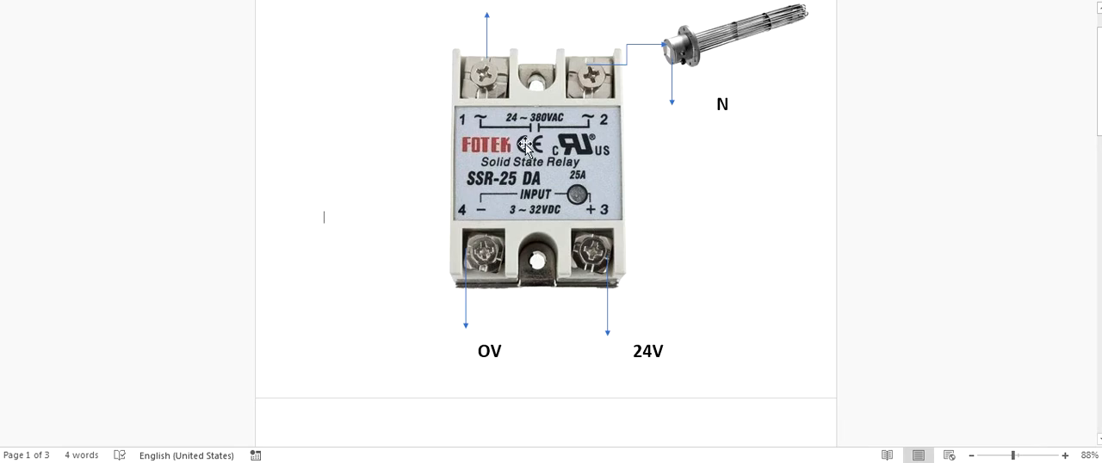
mouse_move(482, 19)
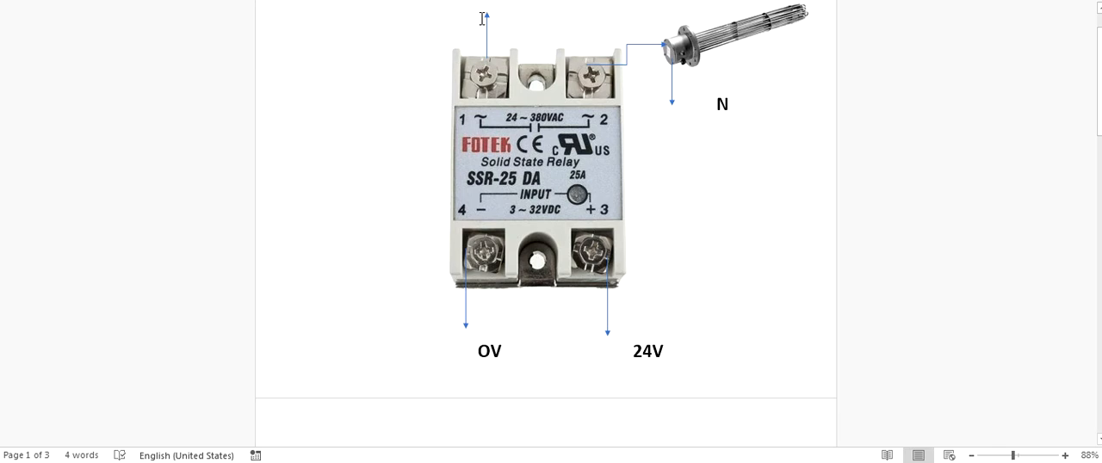
mouse_move(561, 148)
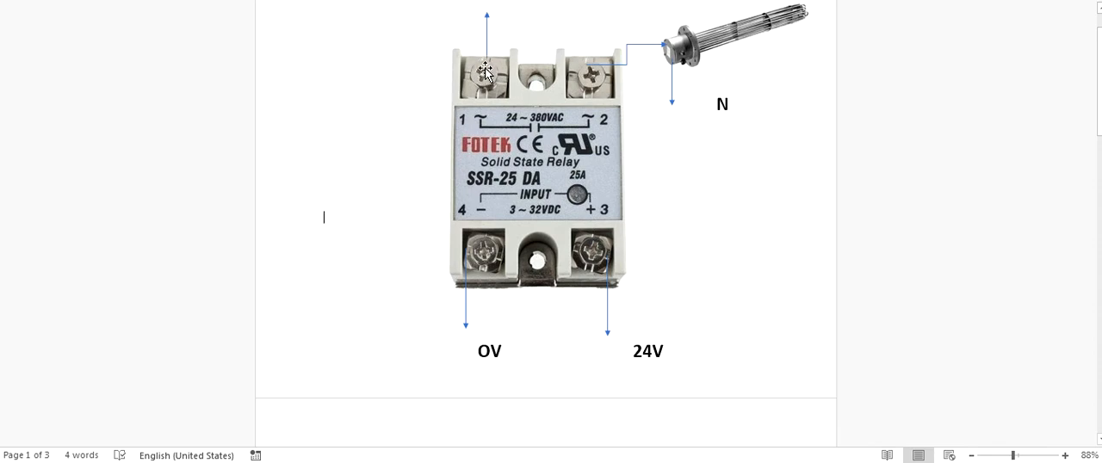
mouse_move(606, 137)
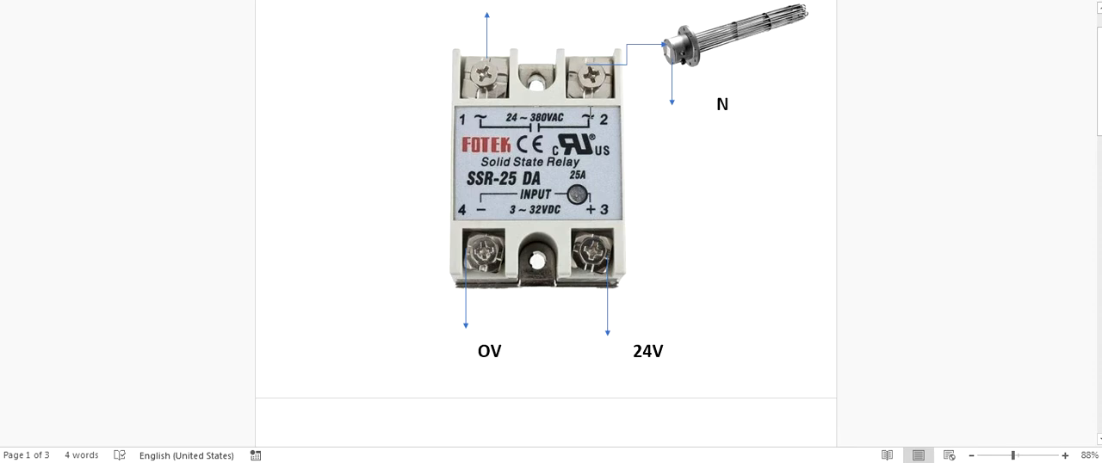
mouse_move(689, 159)
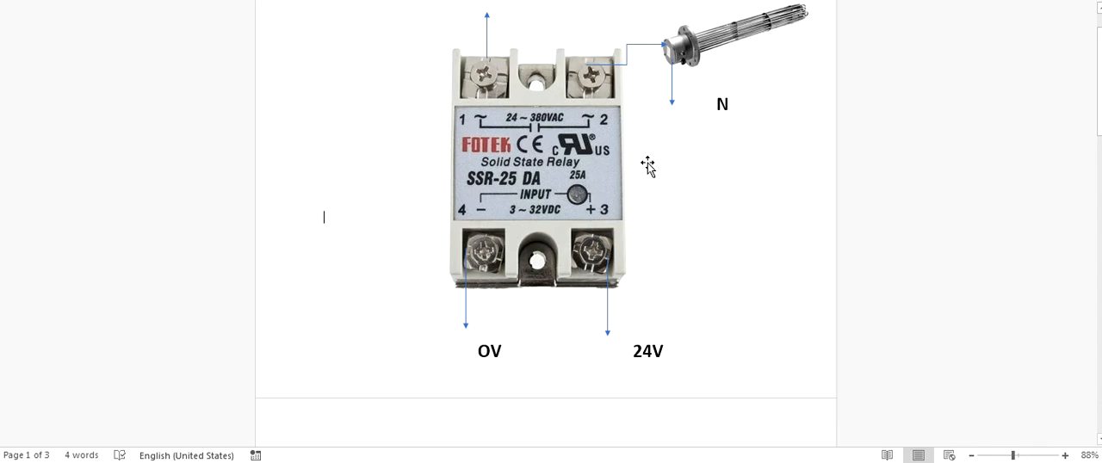
scroll("down", 3)
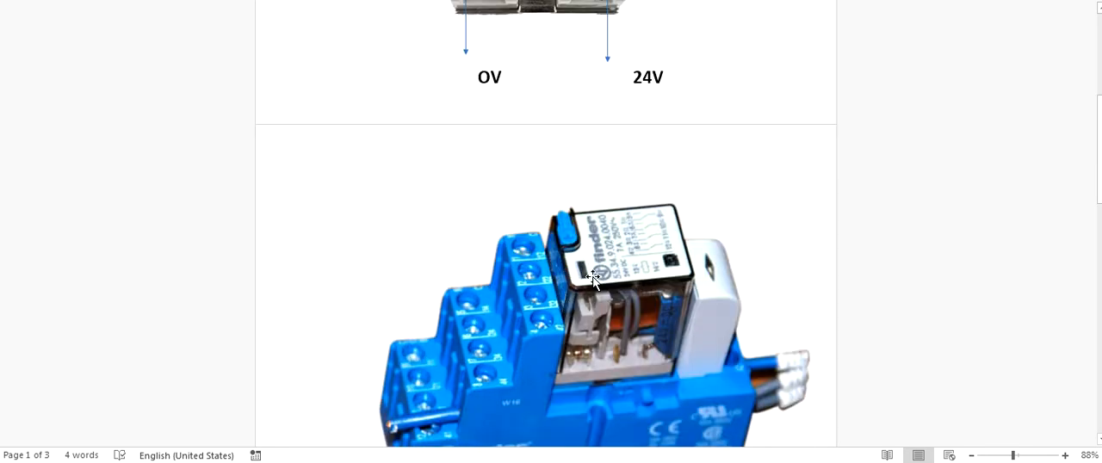
Scroll past the SSR diagram to the bottom of the Finder relay photo
scroll("down", 3)
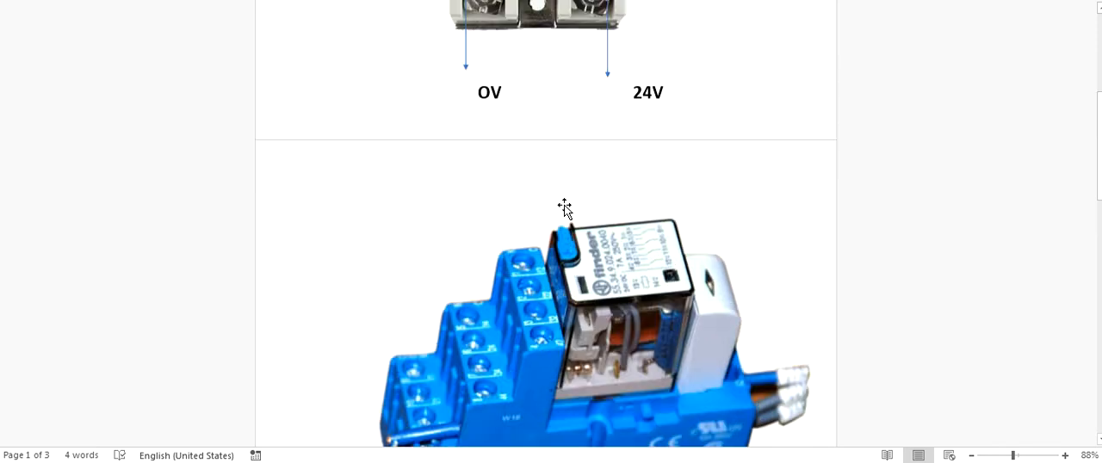
scroll("down", 3)
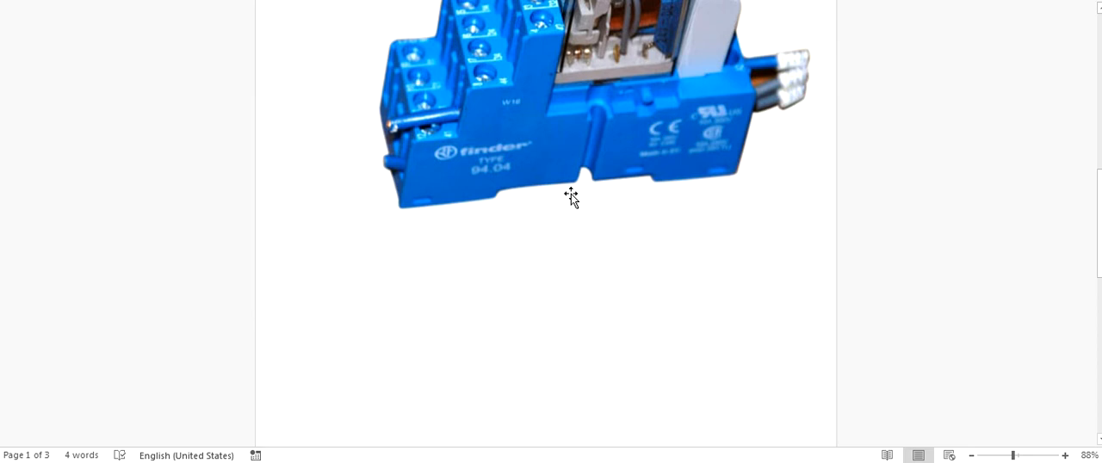
scroll("down", 3)
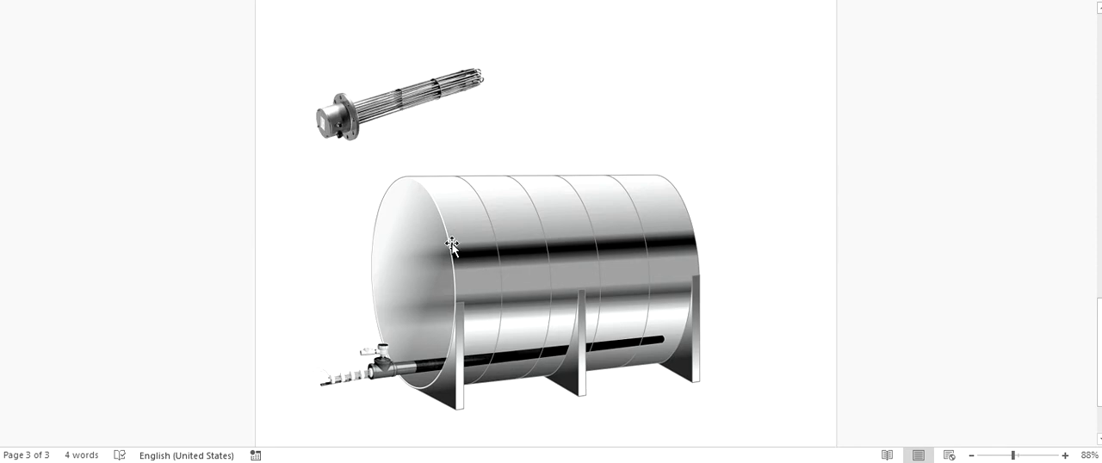
mouse_move(446, 239)
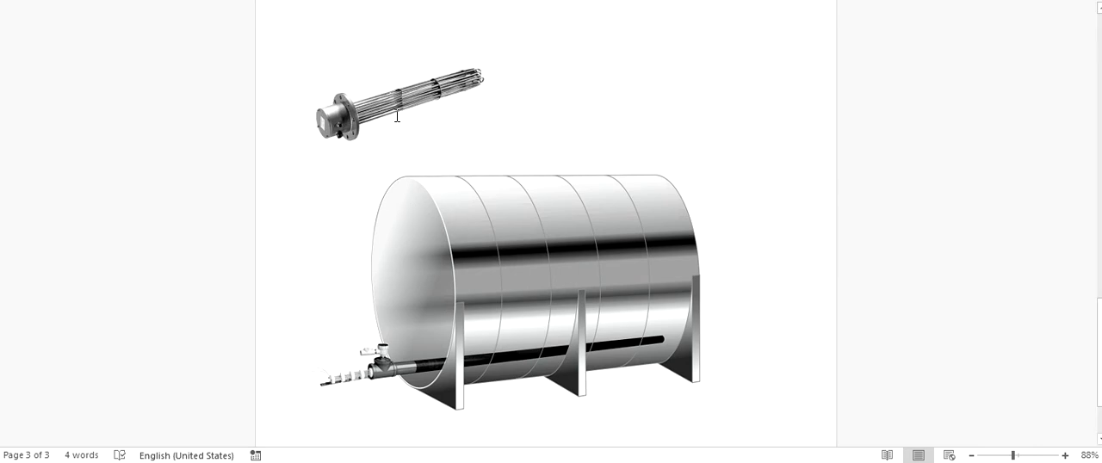
mouse_move(488, 90)
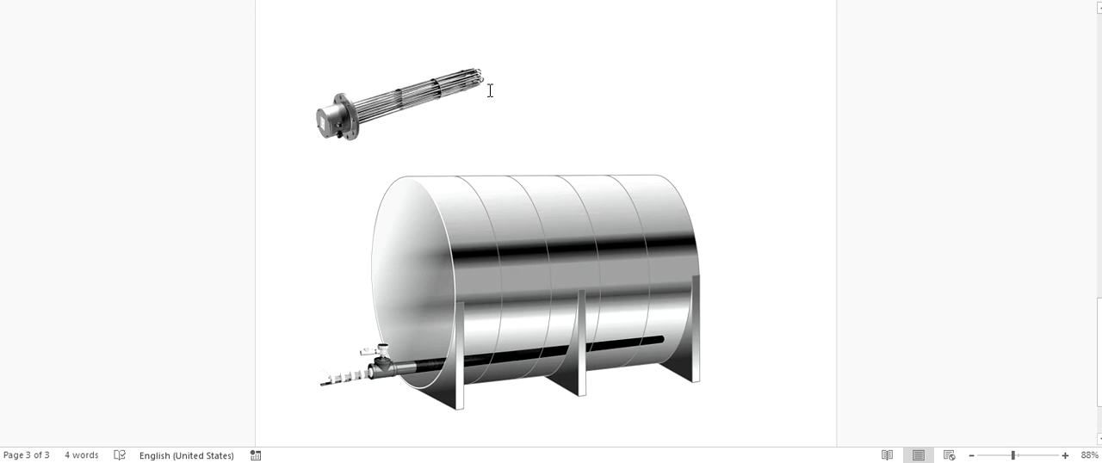
mouse_move(337, 123)
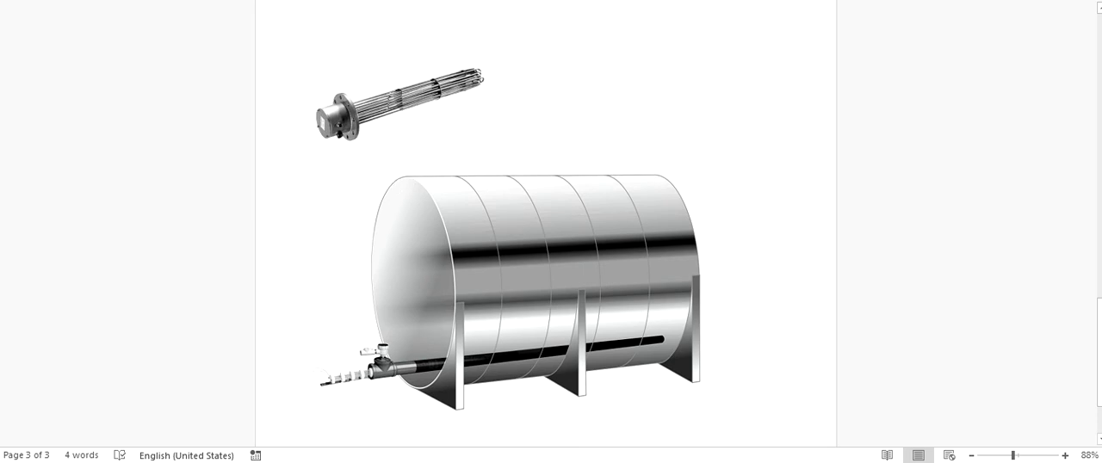
mouse_move(469, 198)
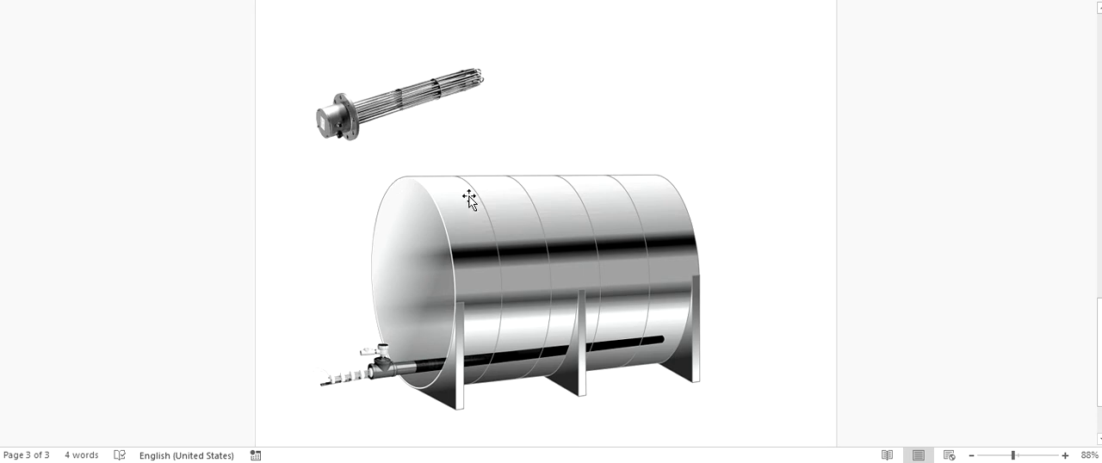
mouse_move(479, 264)
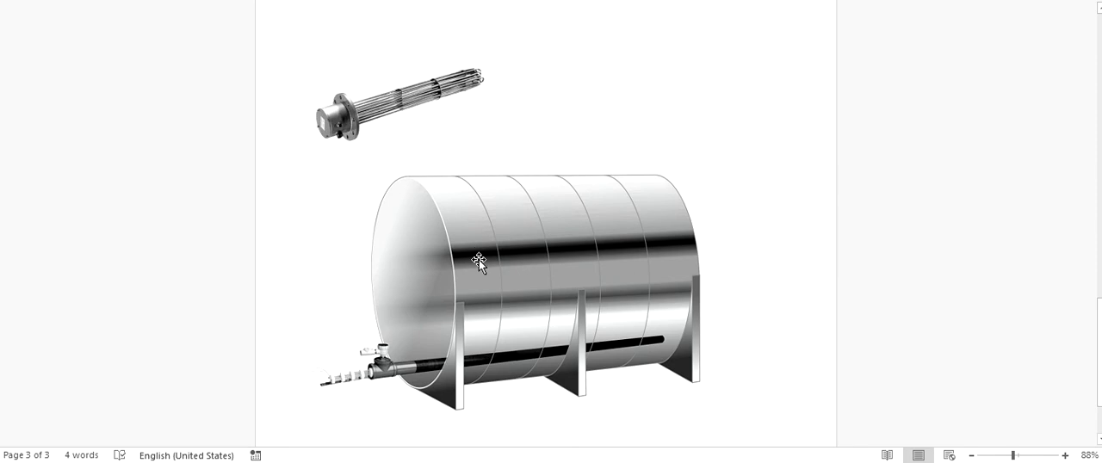
mouse_move(468, 217)
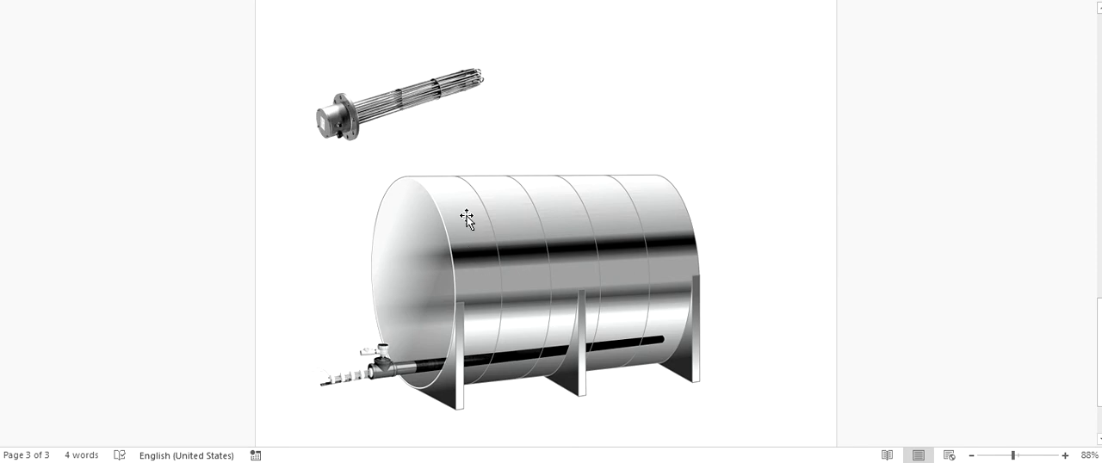
Scroll to the top of page 3 with the heater element and water tank
scroll("down", 3)
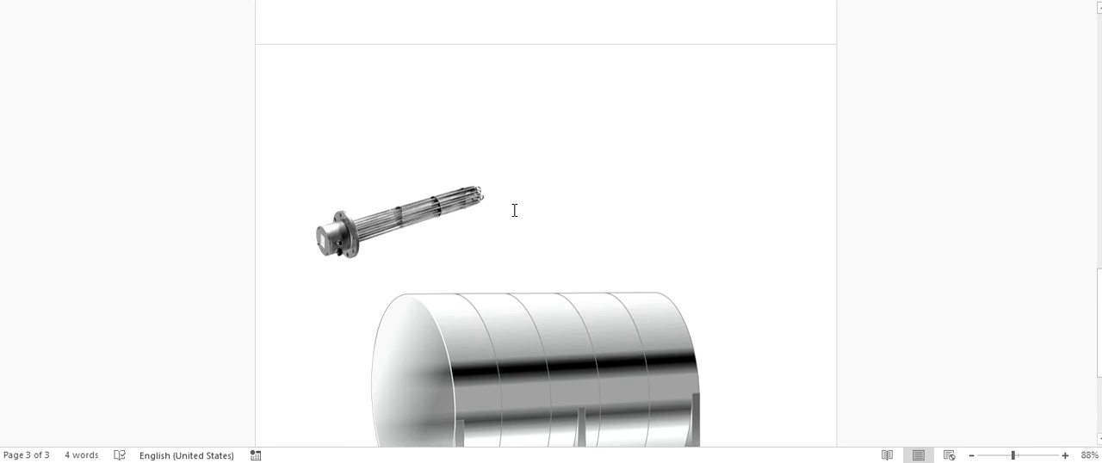
Scroll to the blue Finder relay photo beneath the 0V and 24V labels
scroll("down", 3)
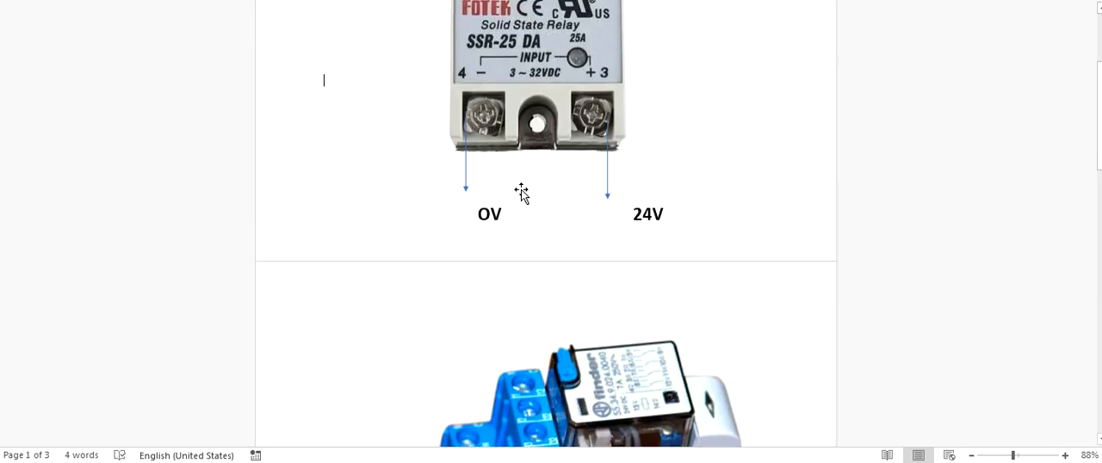
scroll("down", 3)
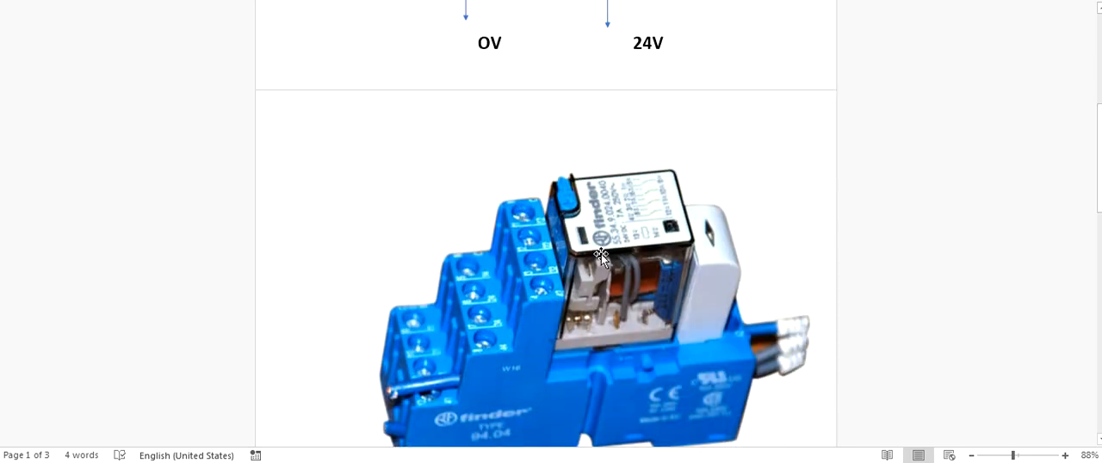
scroll("down", 3)
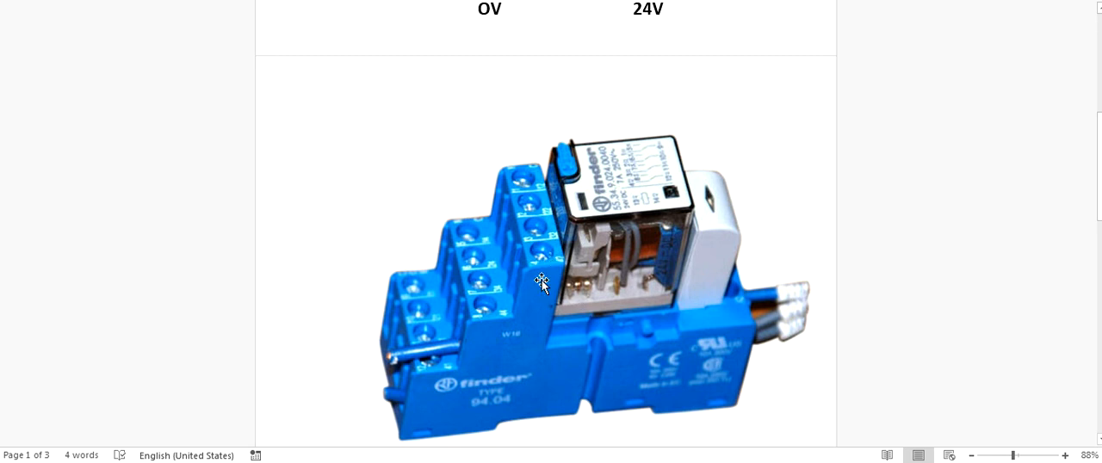
mouse_move(535, 284)
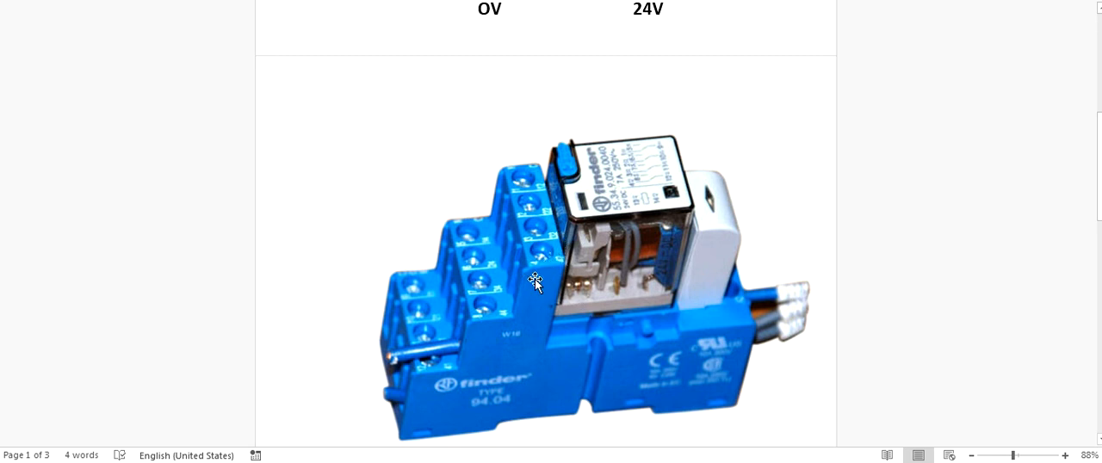
mouse_move(677, 298)
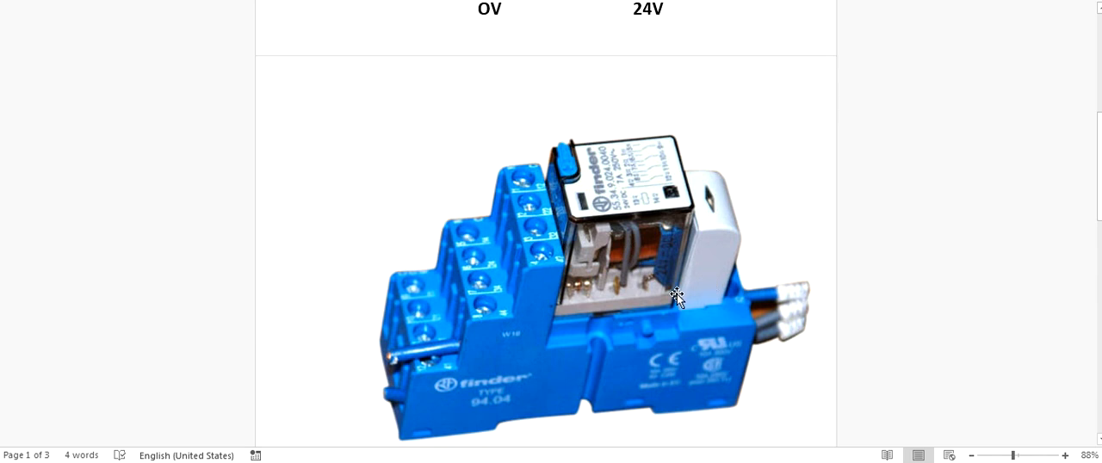
mouse_move(619, 289)
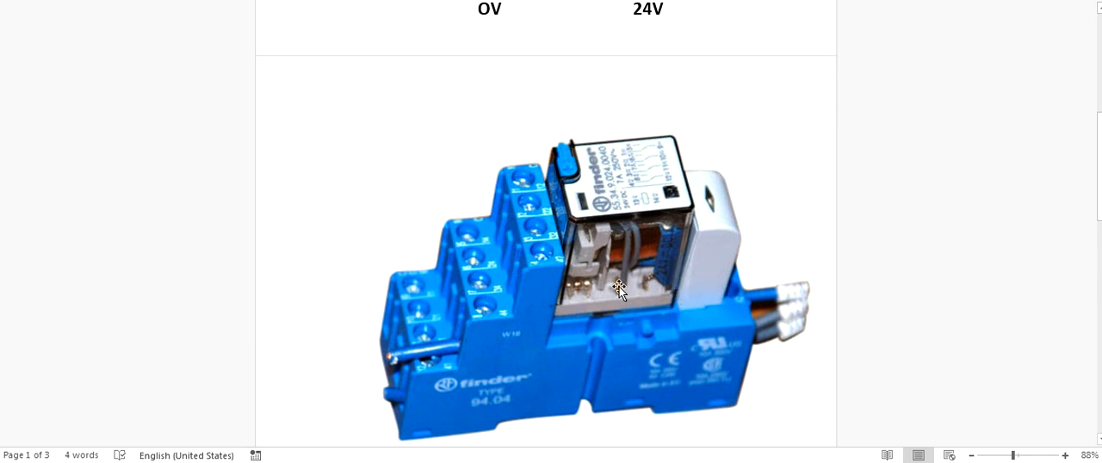
mouse_move(609, 239)
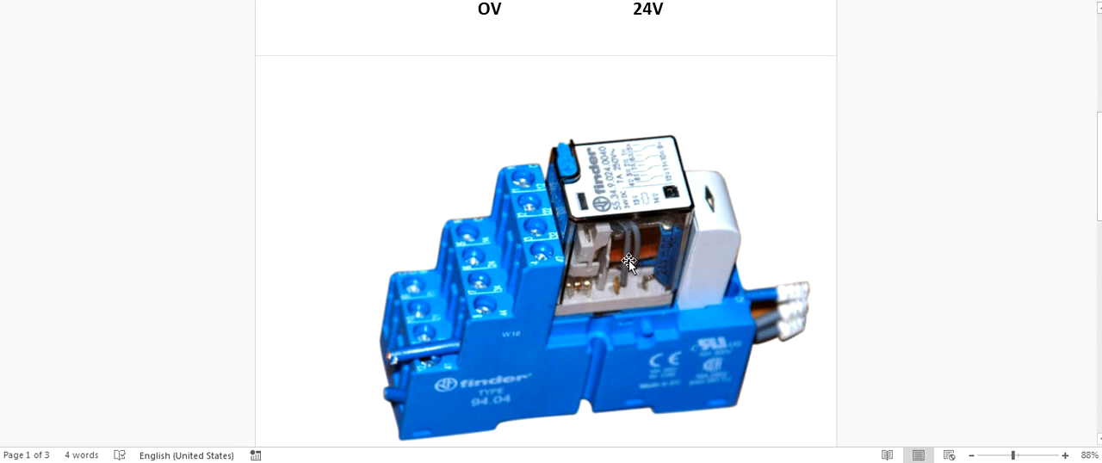
mouse_move(785, 316)
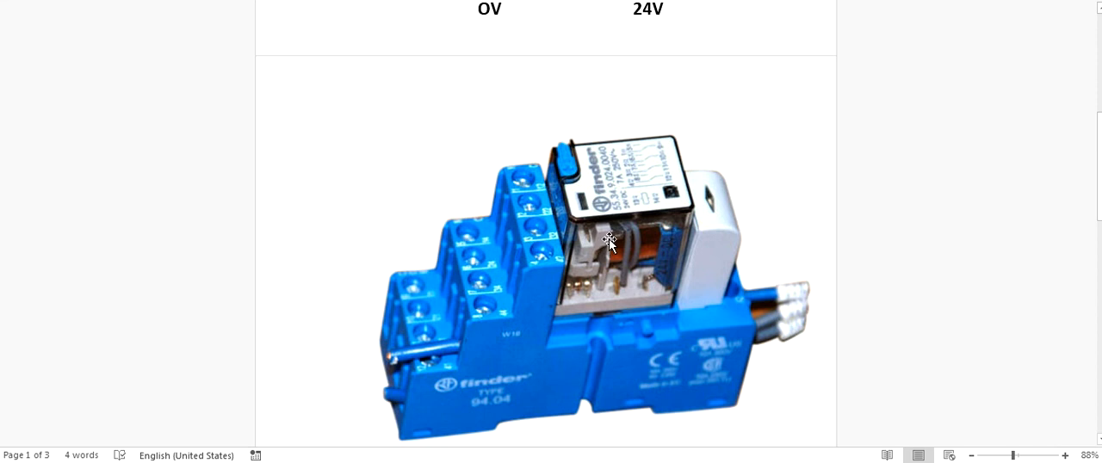
mouse_move(619, 251)
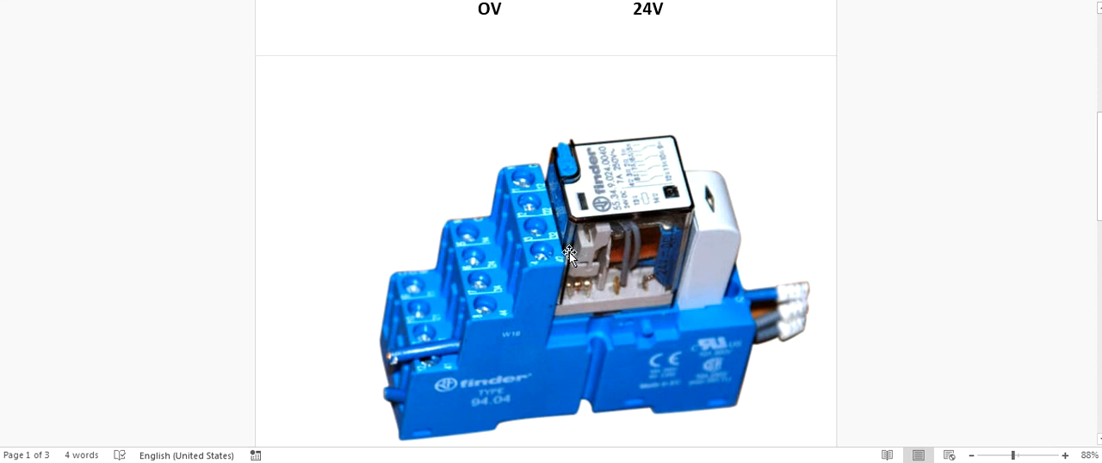
mouse_move(630, 263)
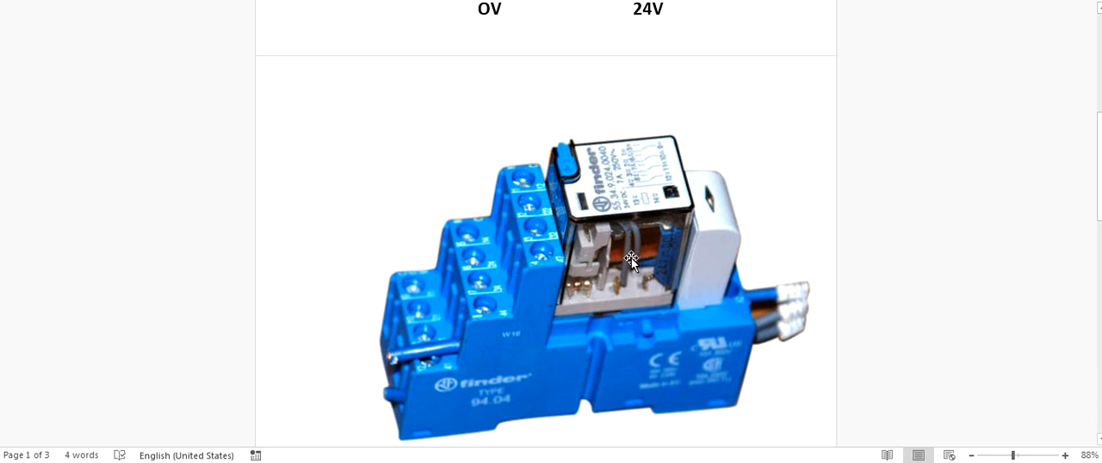
mouse_move(619, 254)
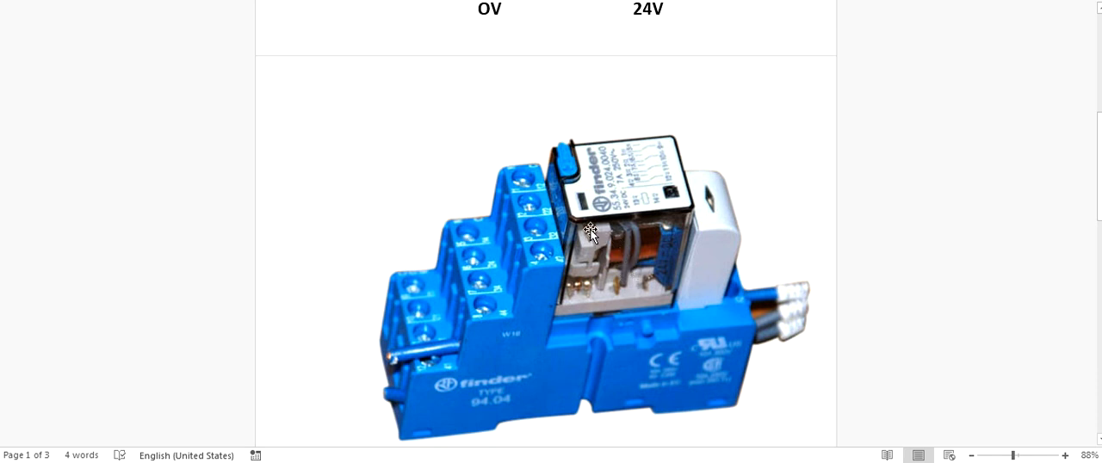
Scroll to the SSR wiring diagram with L1, N, 0V, 24V and click beside it
scroll("down", 3)
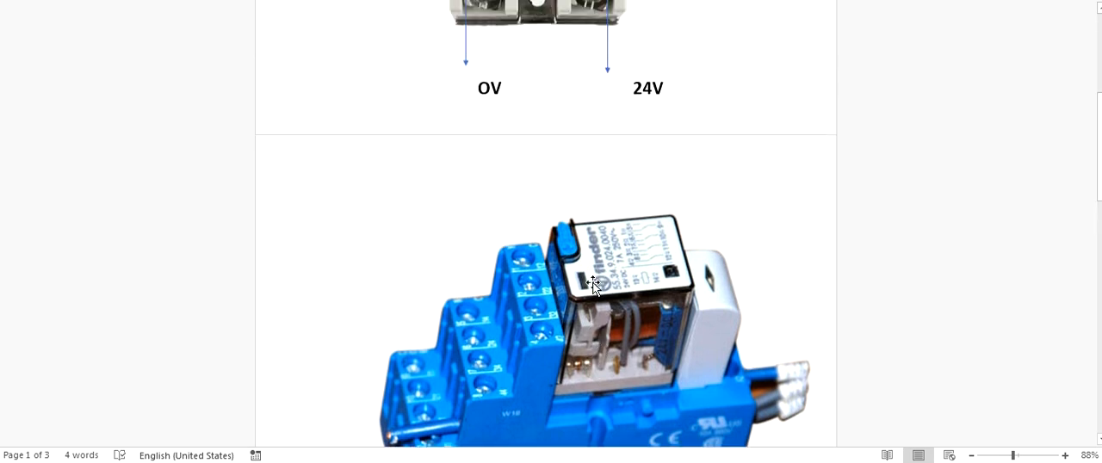
scroll("down", 3)
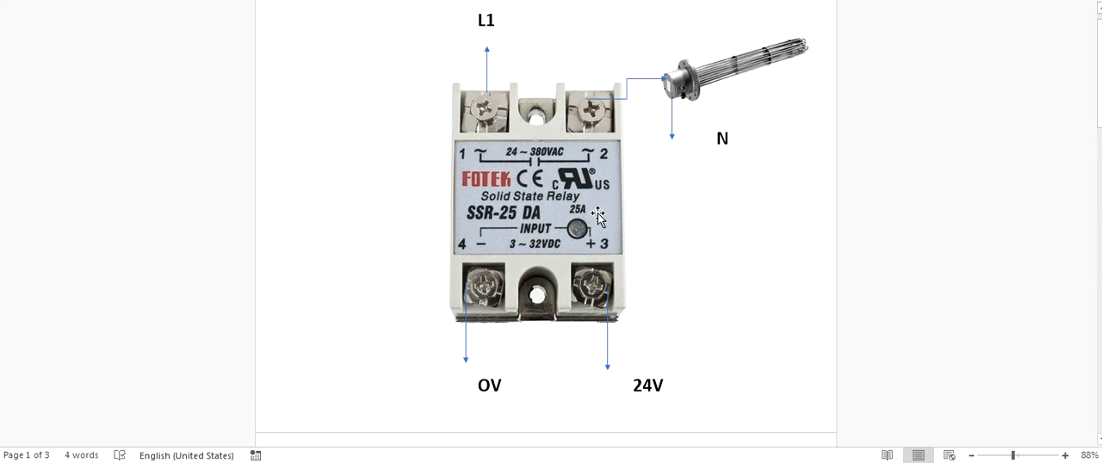
mouse_move(544, 192)
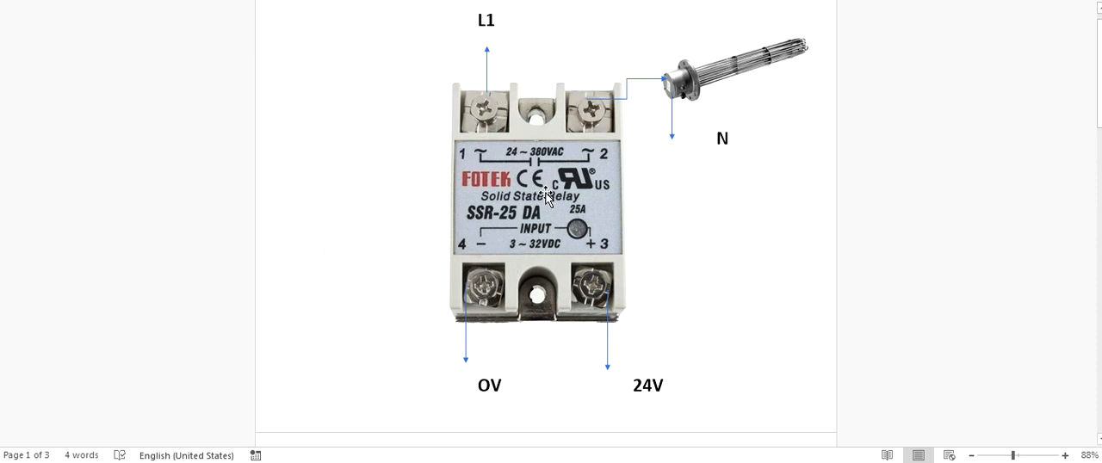
left_click(323, 252)
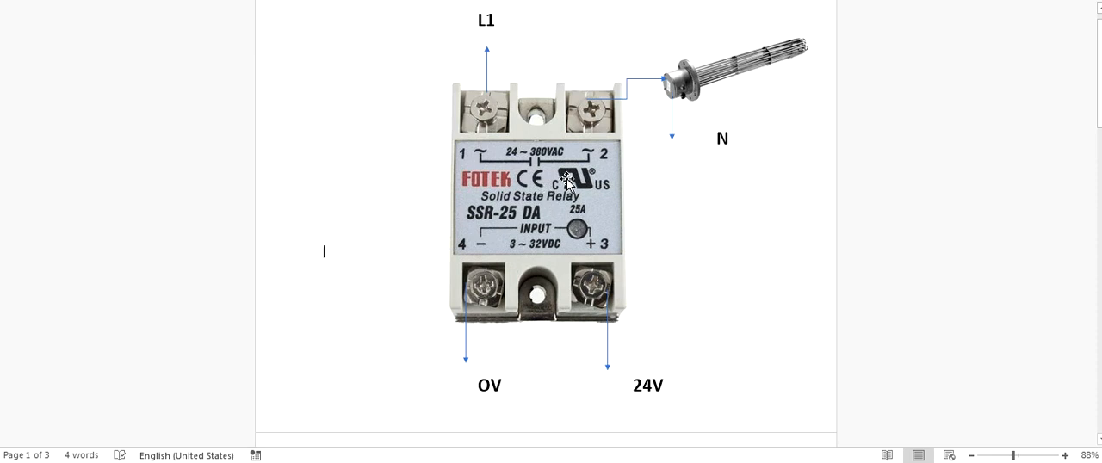